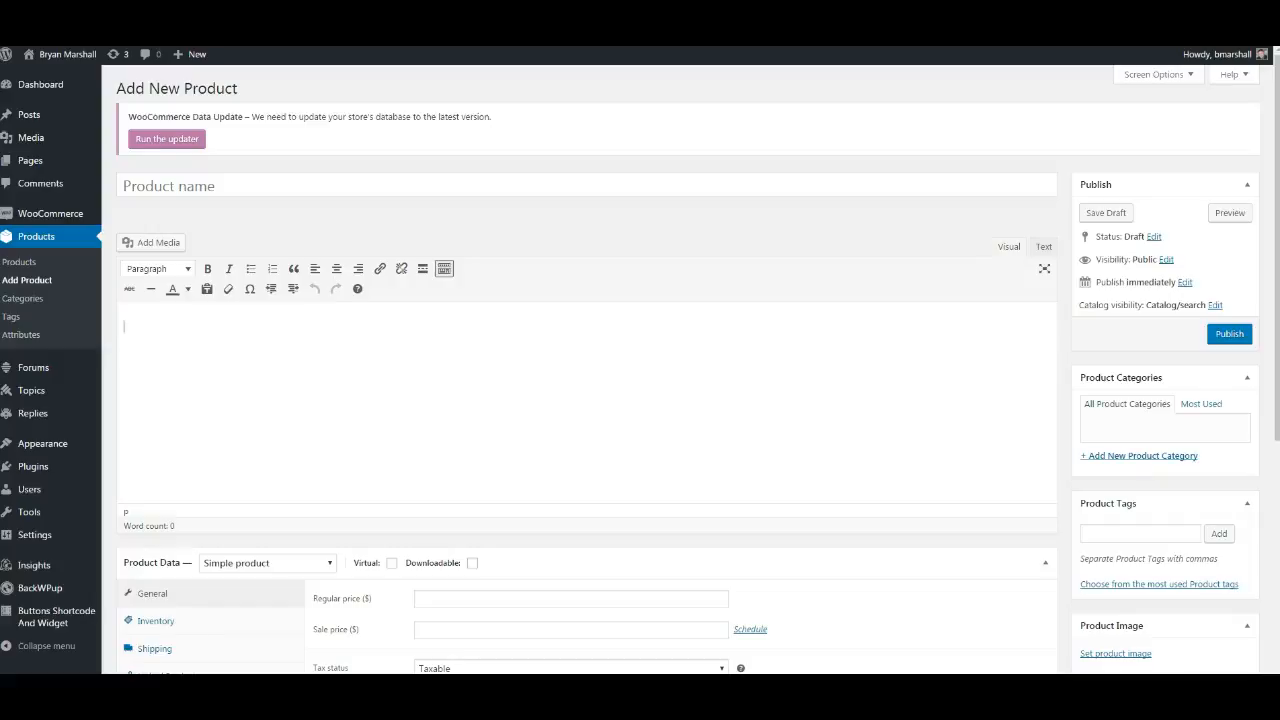
pyautogui.moveTo(41, 120)
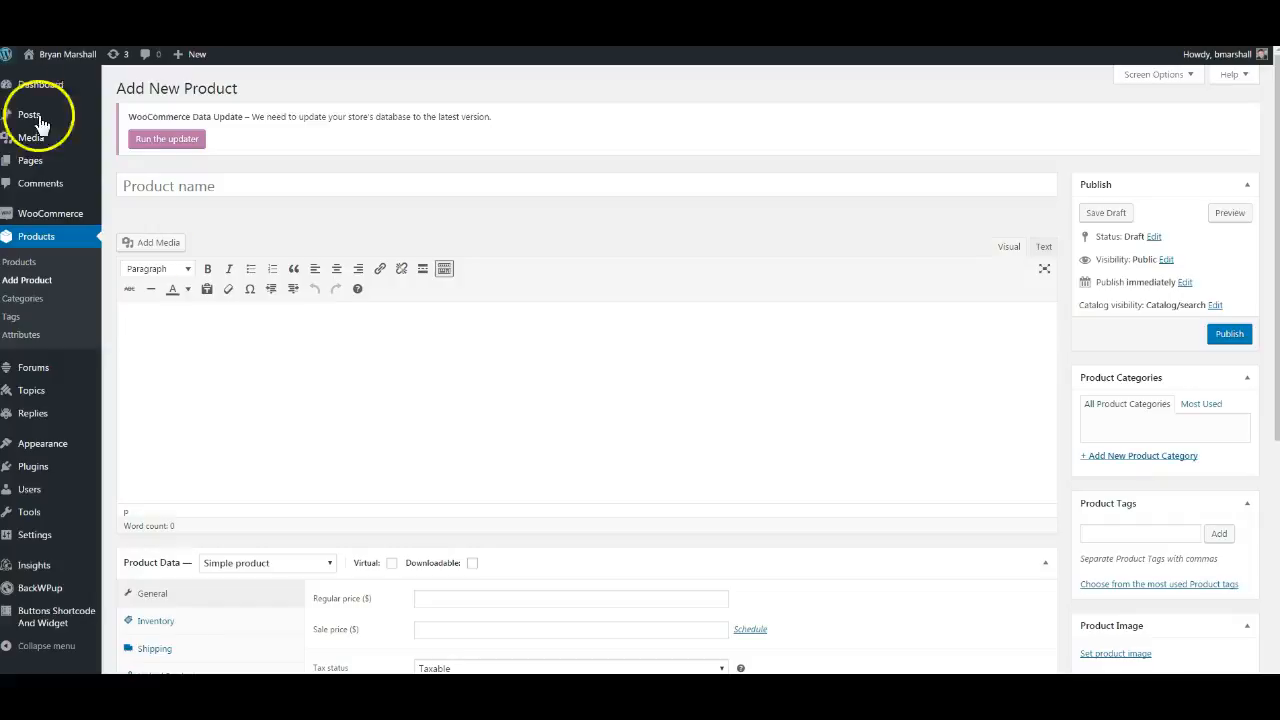
pyautogui.moveTo(428, 386)
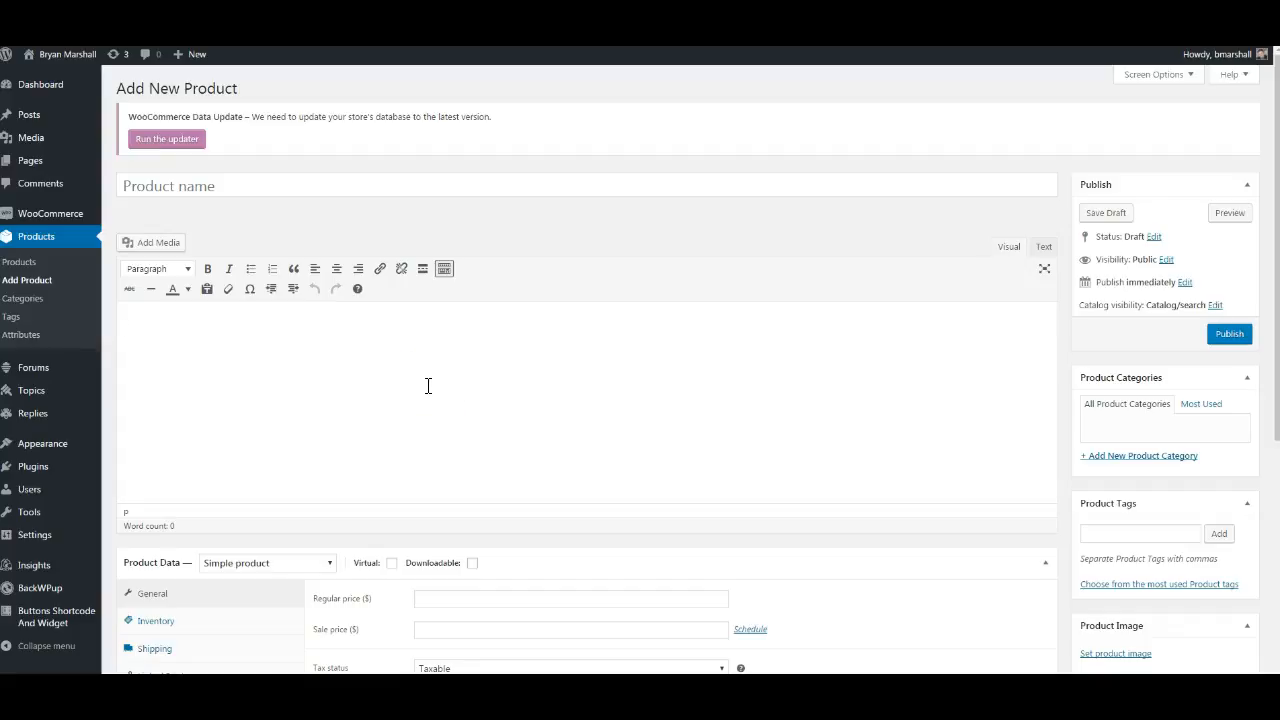
pyautogui.moveTo(432, 386)
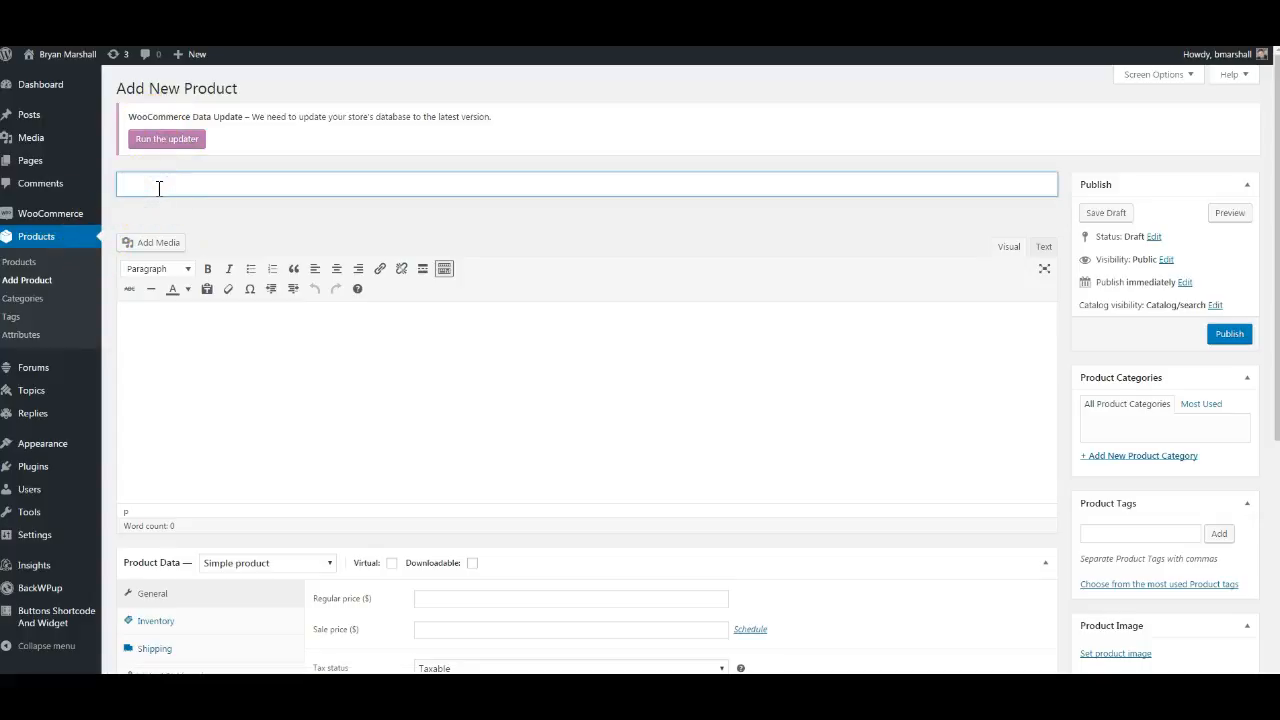
# Enter 'Bella Solids White - Jelly Roll (9900JR 98) by Moda' as the product name
pyautogui.write('Bella')
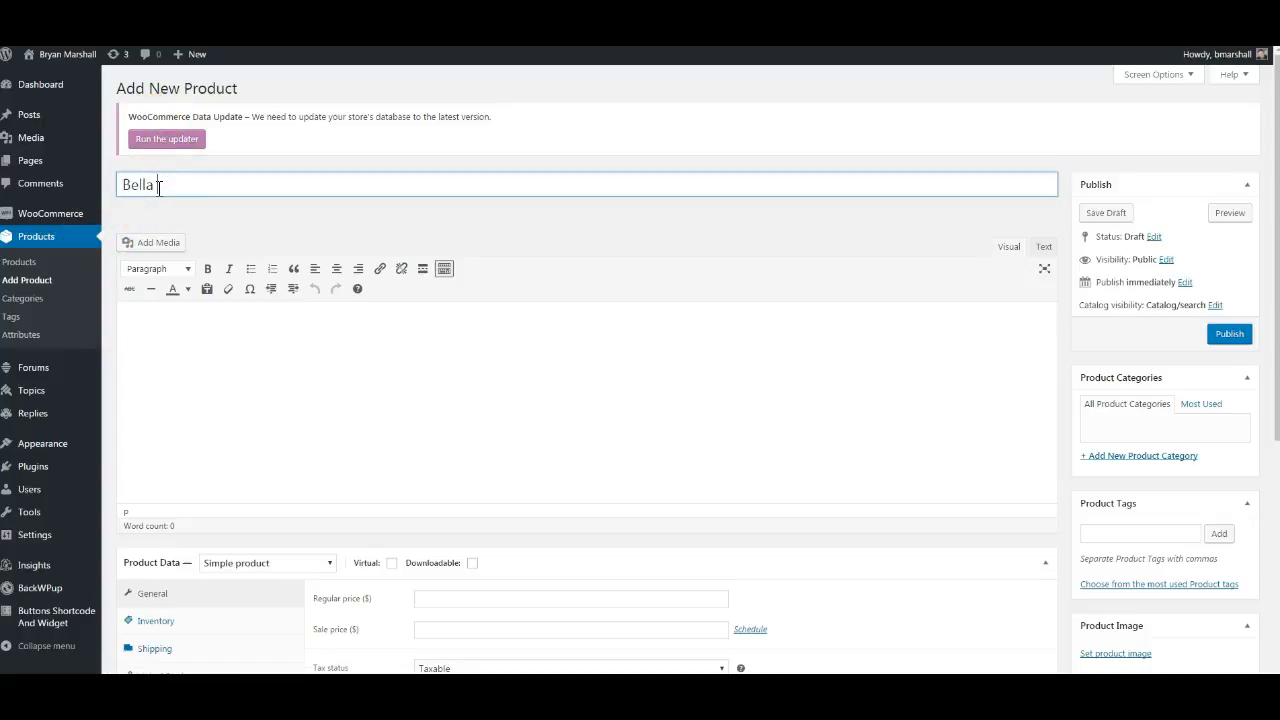
pyautogui.write('Solids Whi')
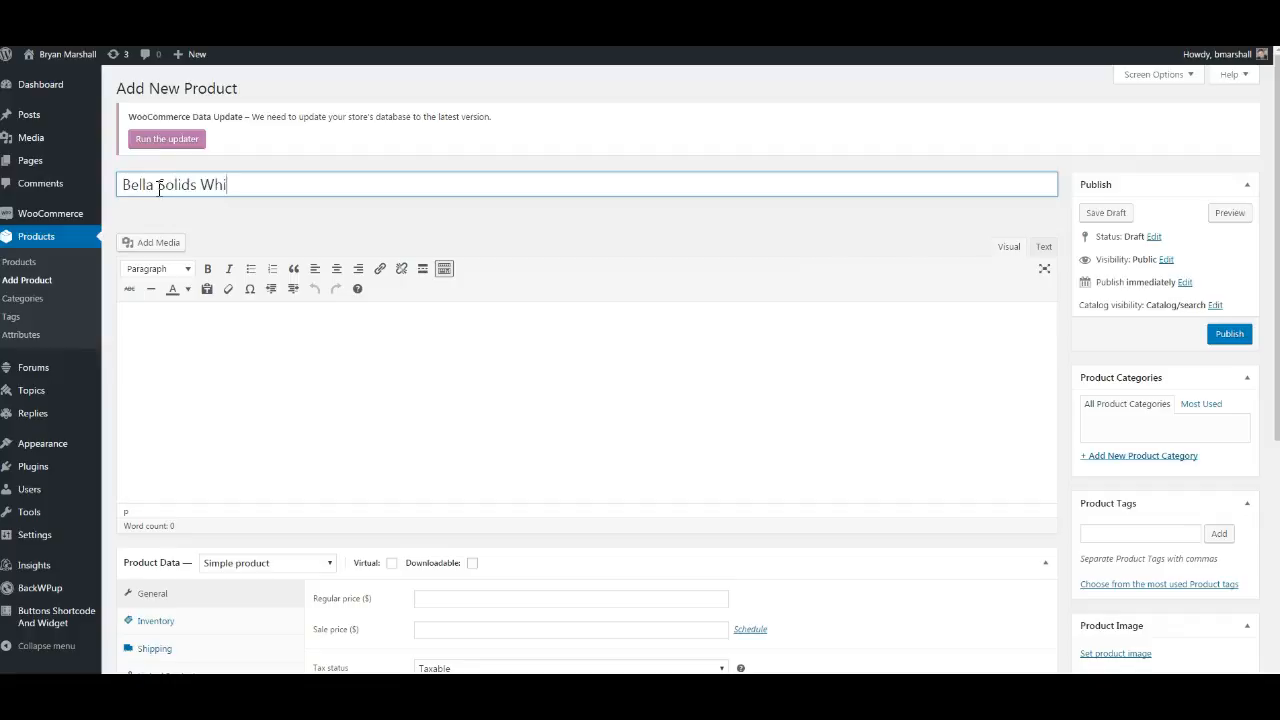
pyautogui.write('te - Jel')
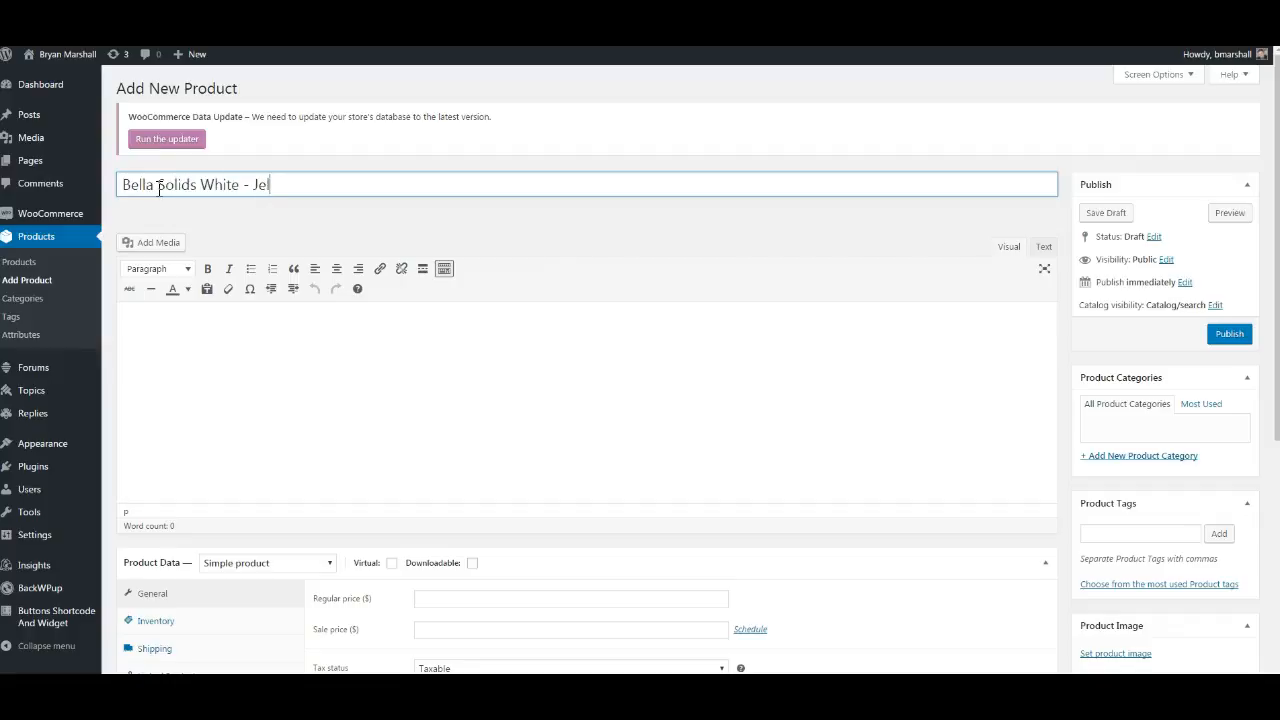
pyautogui.write('ly Roll (')
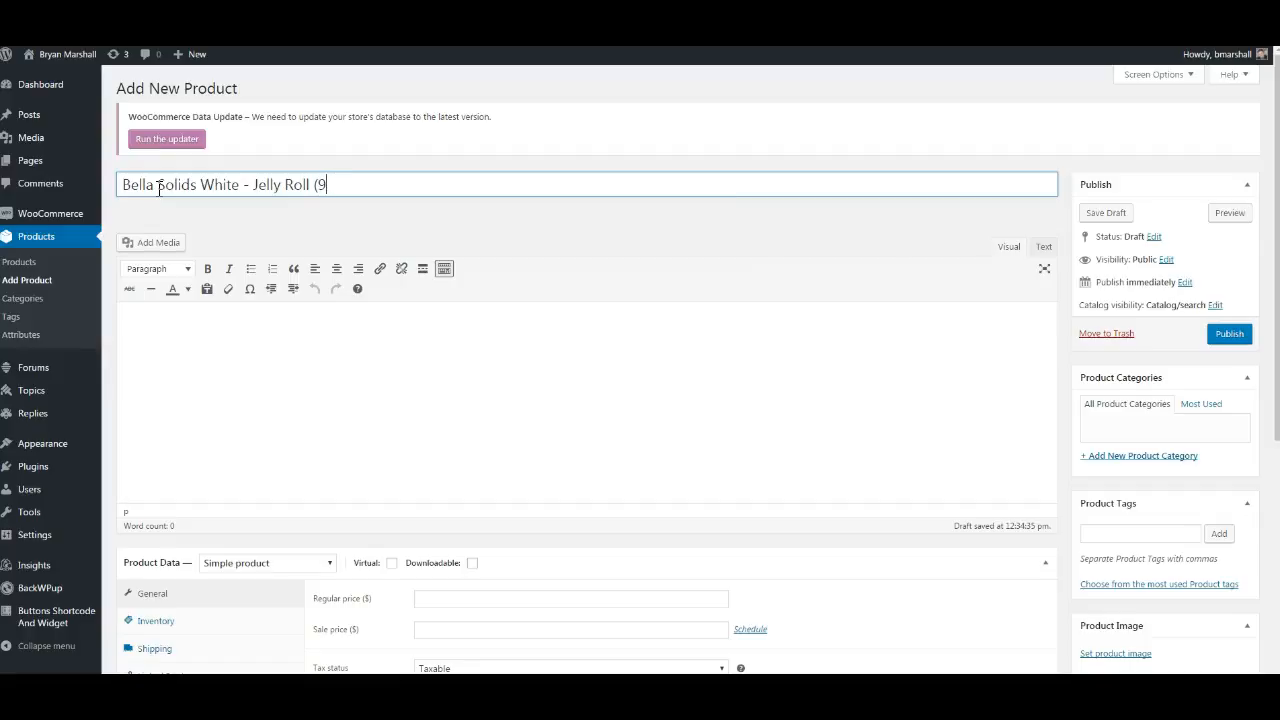
pyautogui.write('900JR')
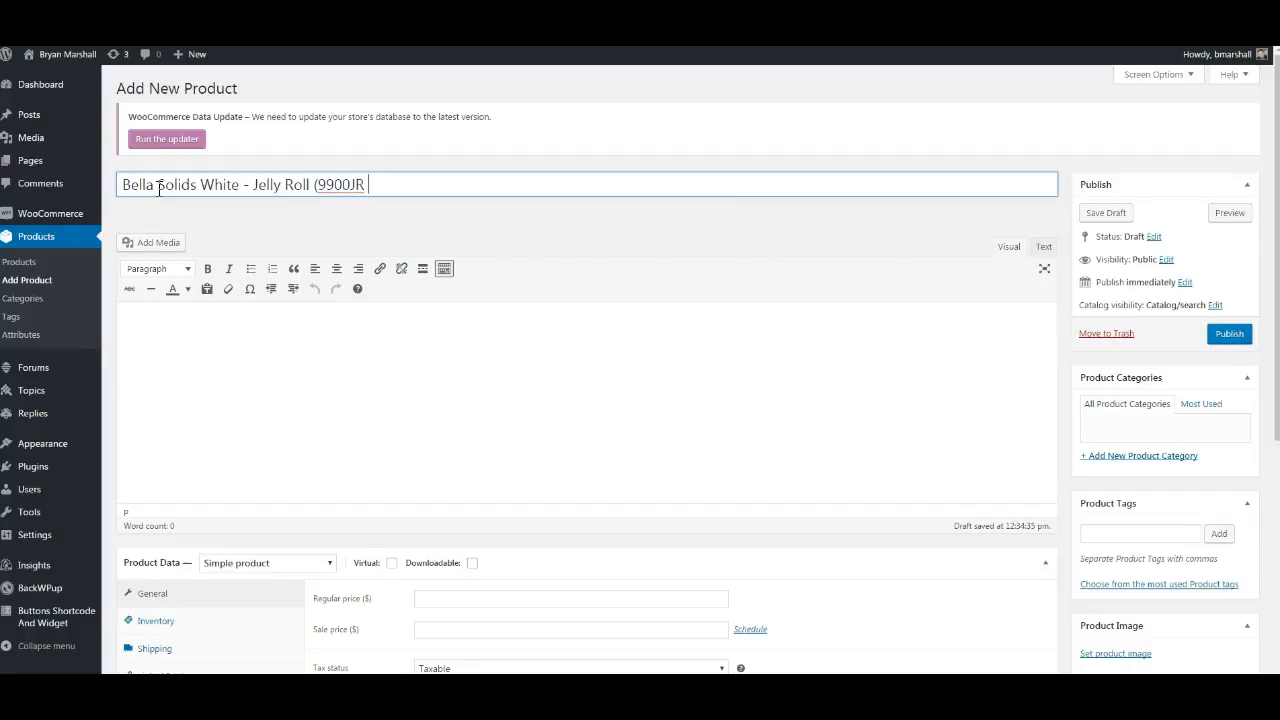
pyautogui.write('98)')
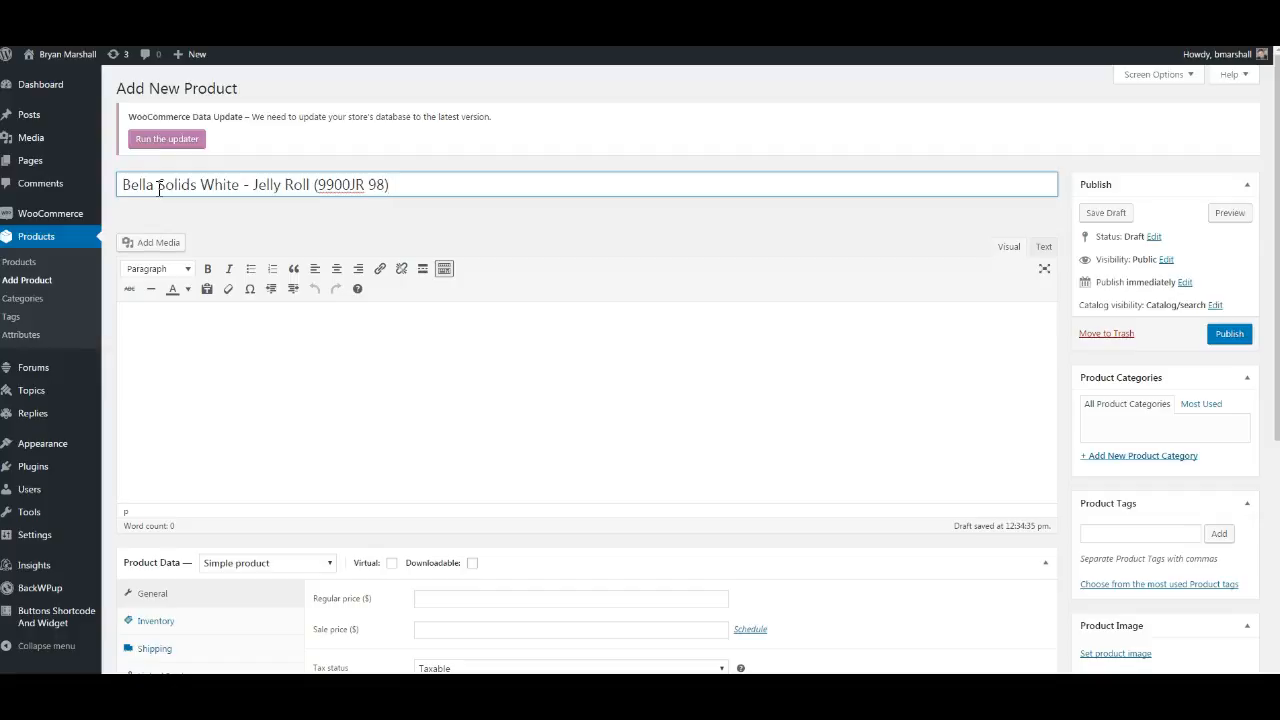
pyautogui.write('by Moda')
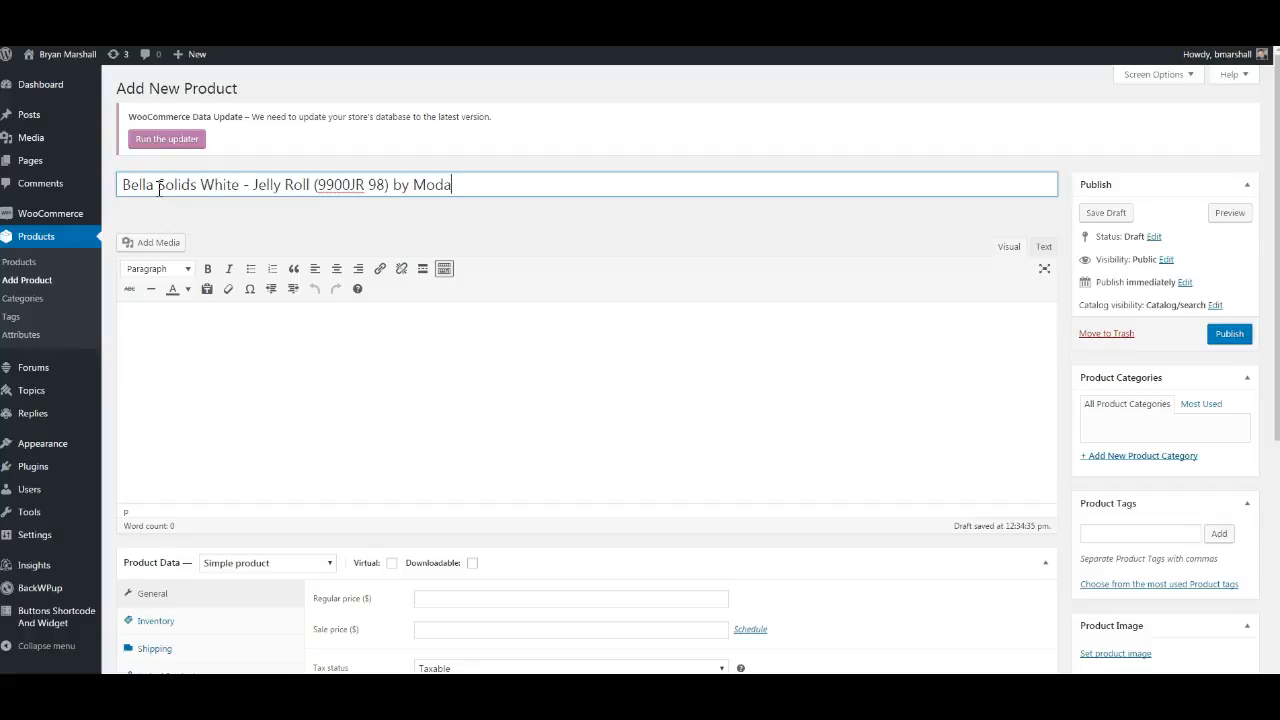
pyautogui.moveTo(1126, 456)
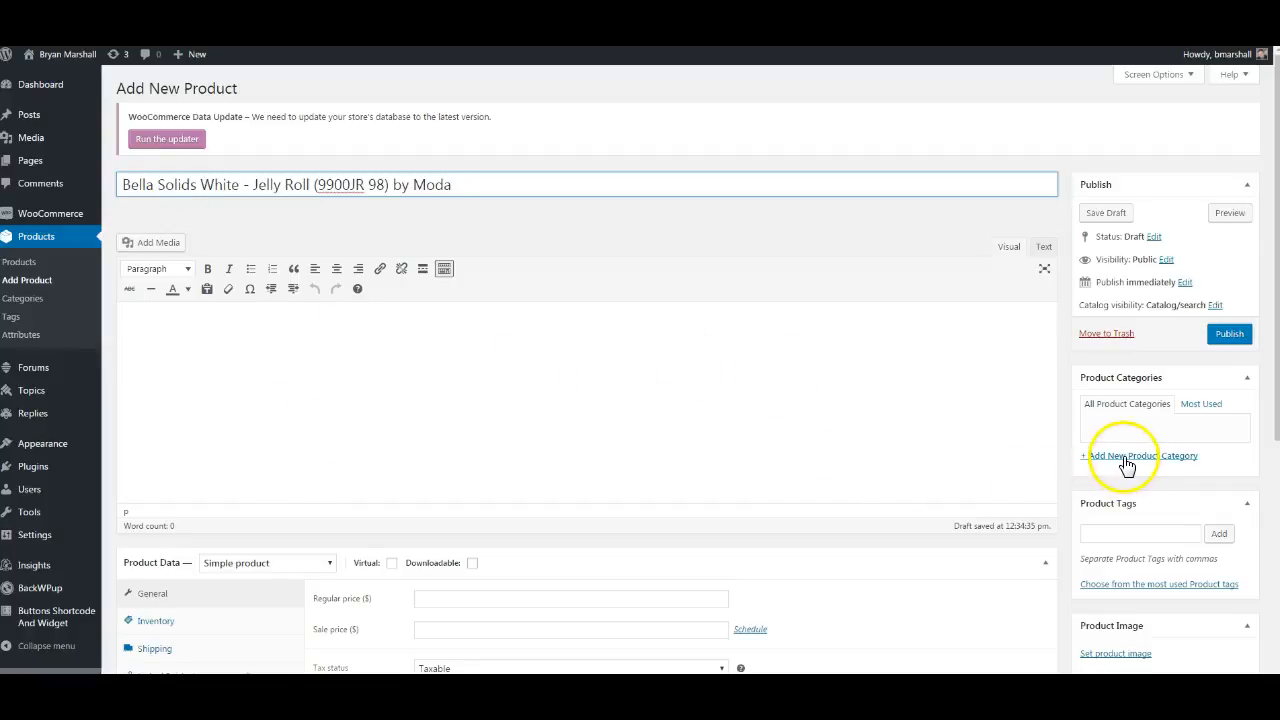
# Add a new 'Jelly Roll' product category and tick it for this product
pyautogui.click(1138, 455)
pyautogui.write('Jelly Roll')
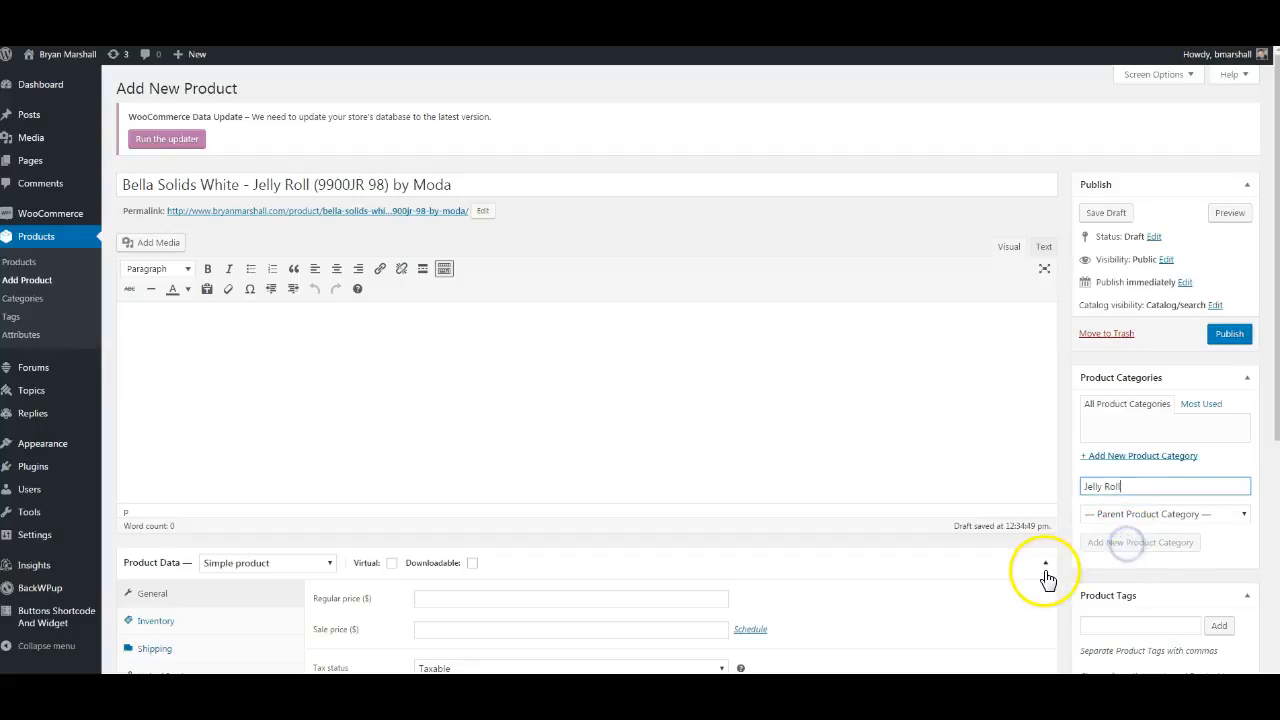
pyautogui.click(1140, 542)
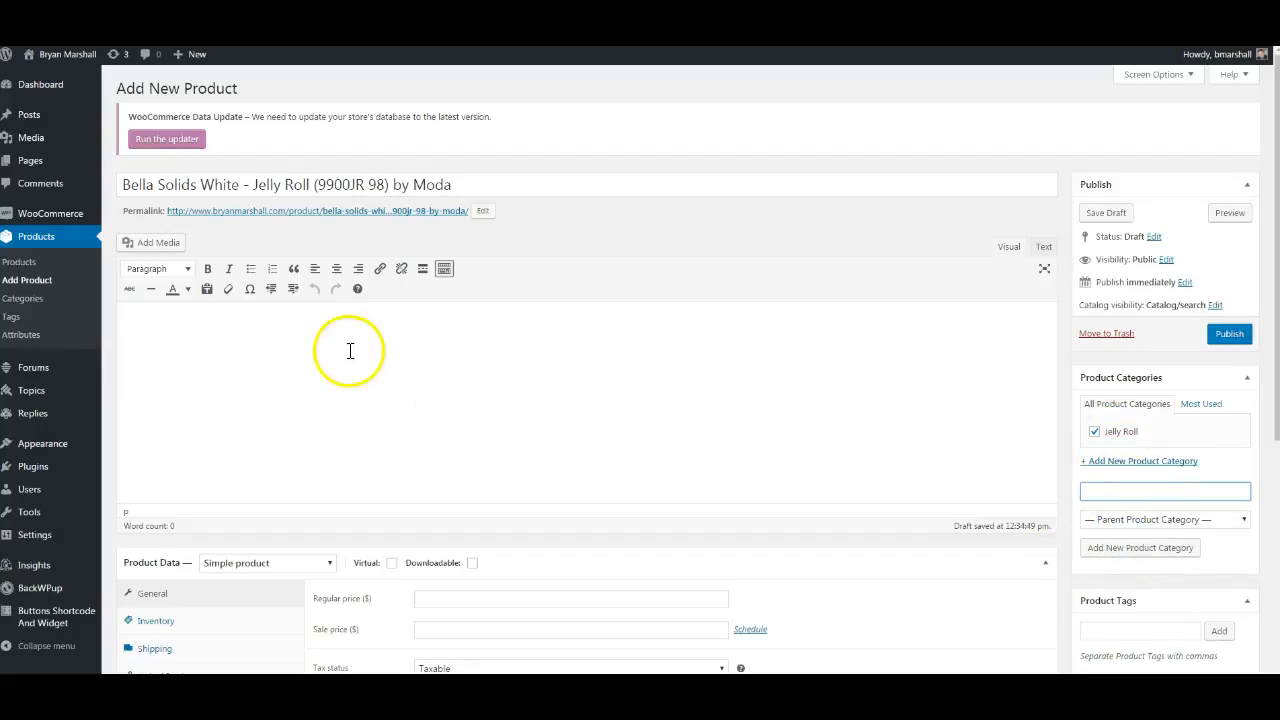
# Enter regular price 39.99 and sale price 29.99 in the General product data
pyautogui.scroll(-3)
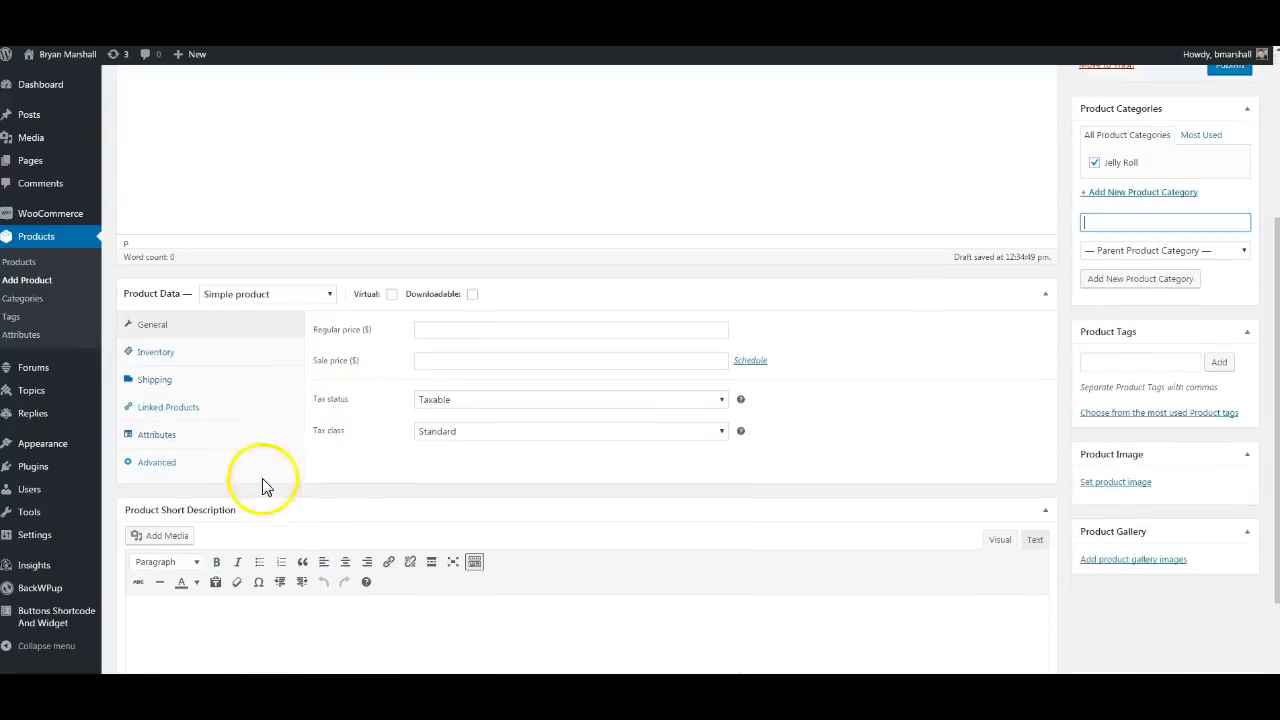
pyautogui.click(570, 329)
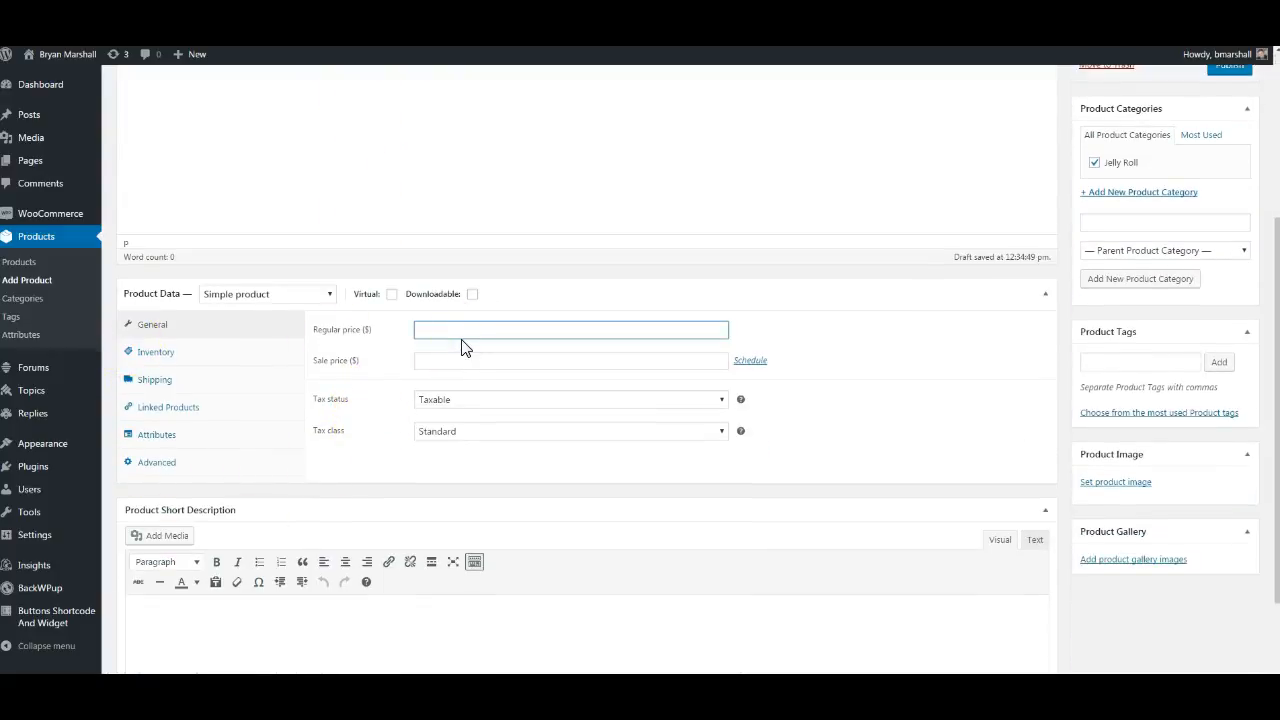
pyautogui.write('39.9')
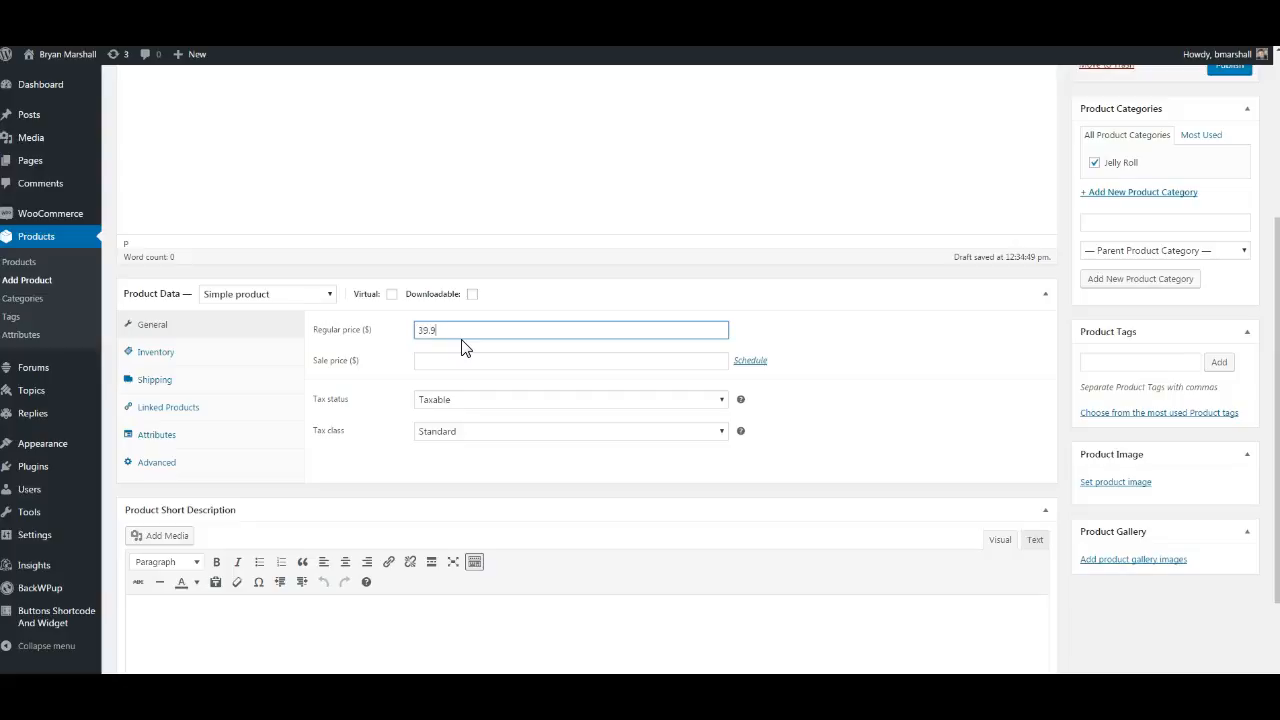
pyautogui.write('2')
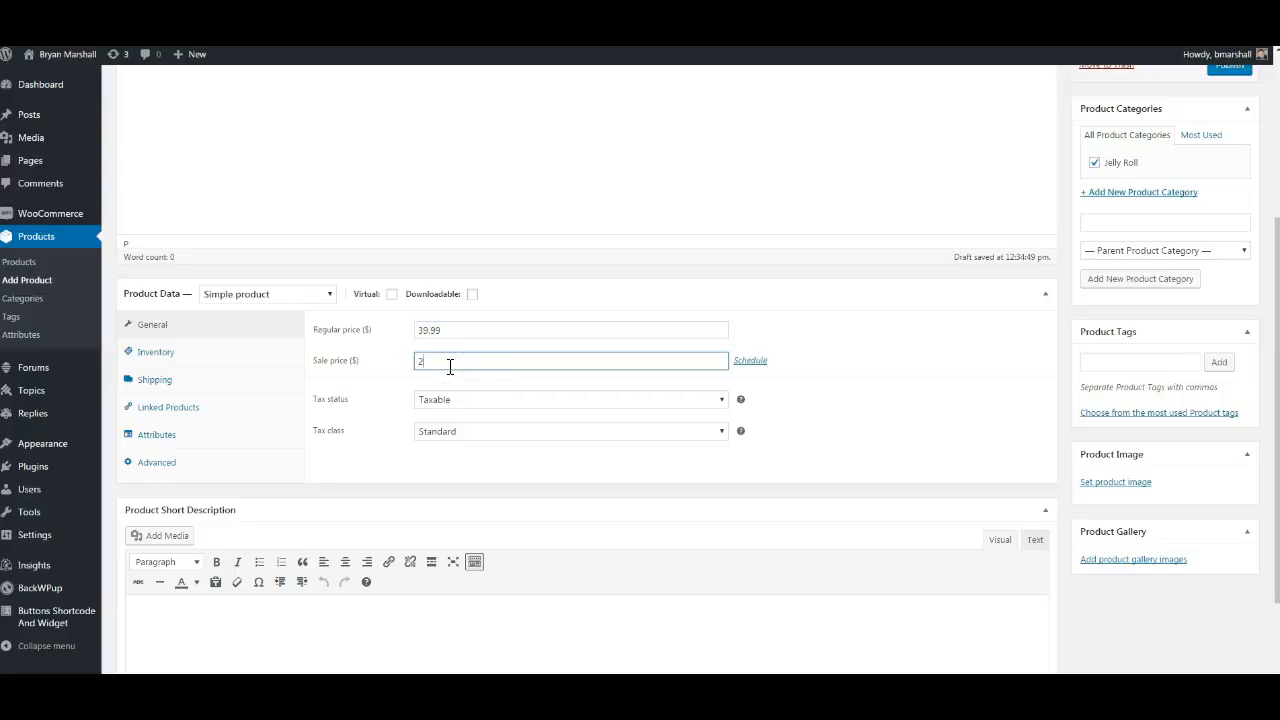
pyautogui.write('9.99')
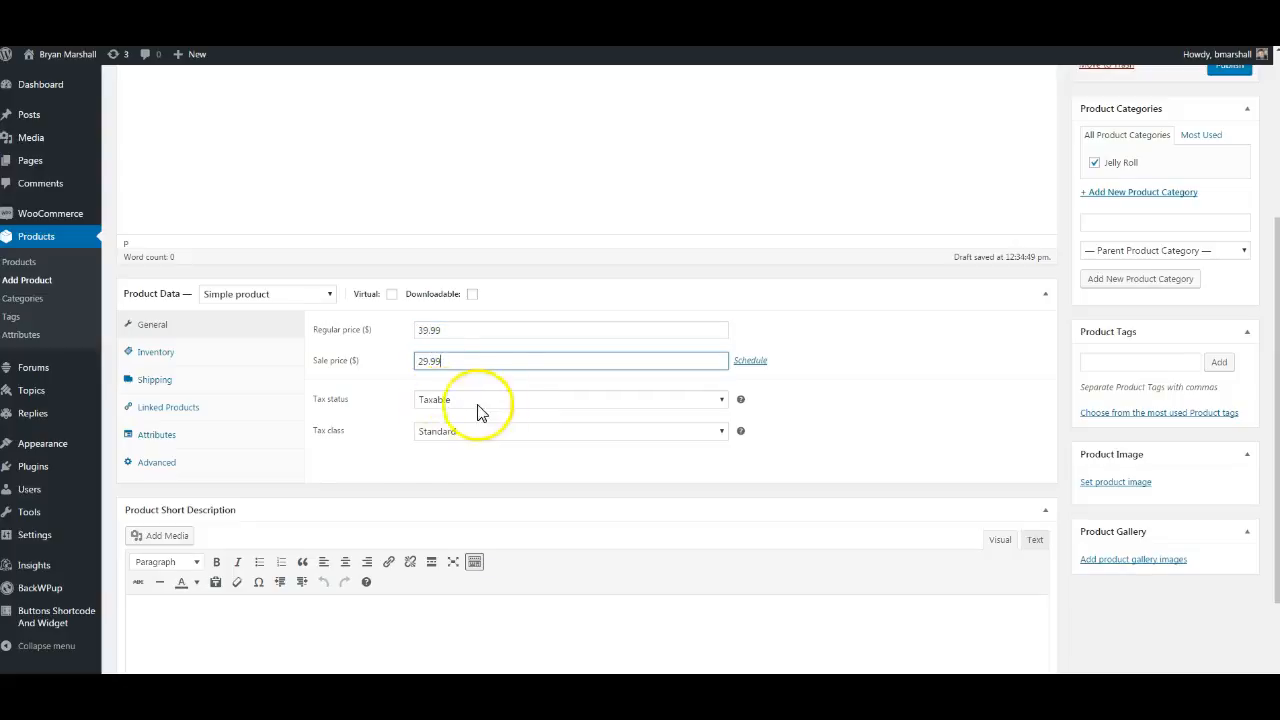
# In Inventory, enter SKU 9900JR 98, enable Manage stock, and set quantity 15
pyautogui.click(156, 351)
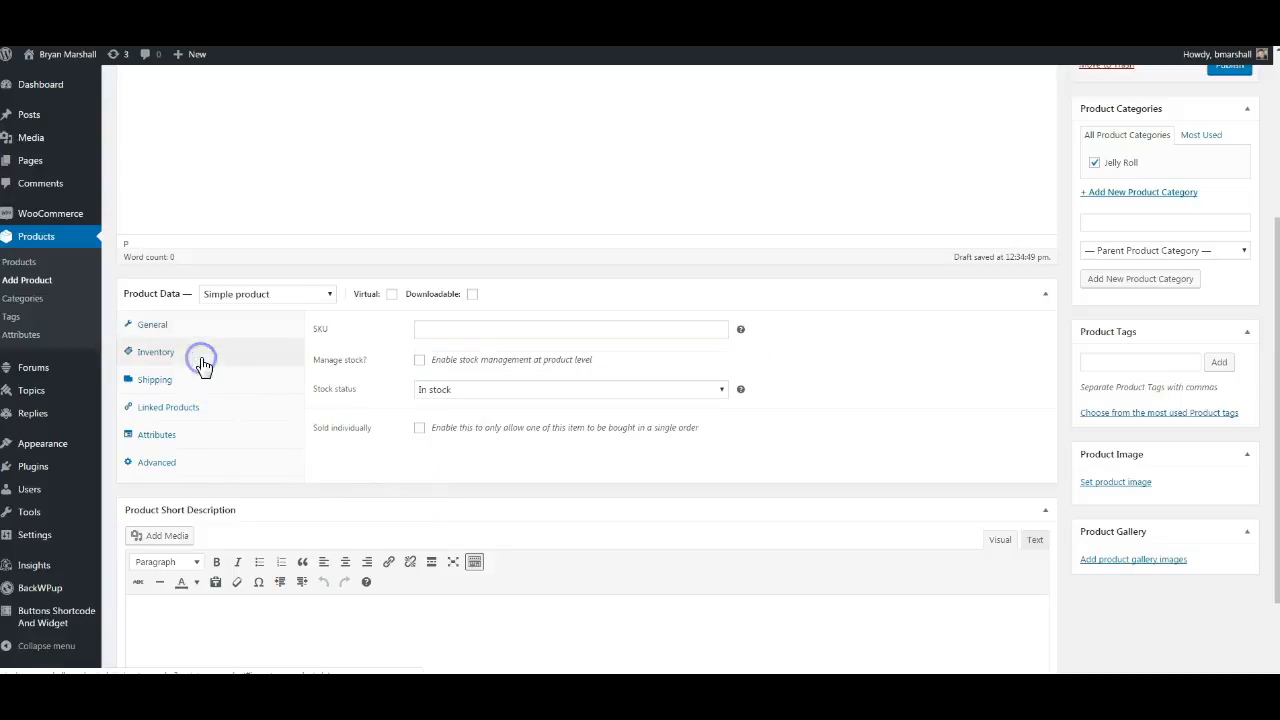
pyautogui.click(570, 328)
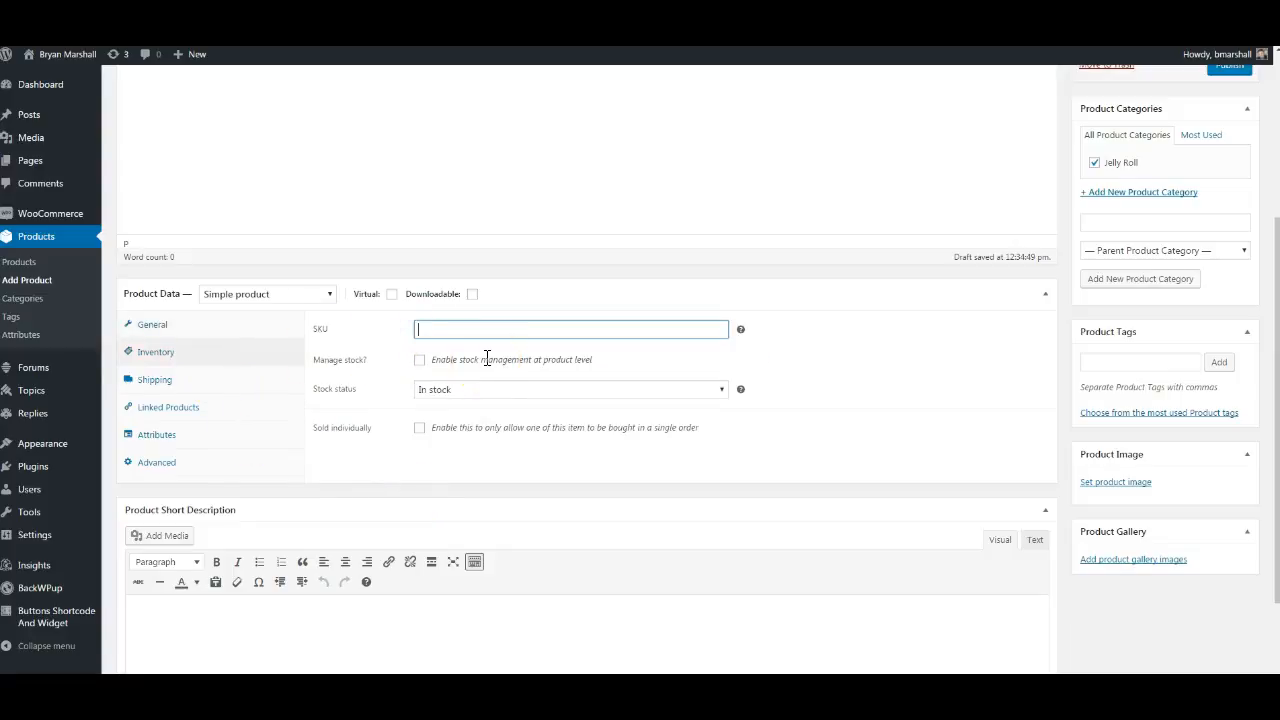
pyautogui.write('9900JR 98')
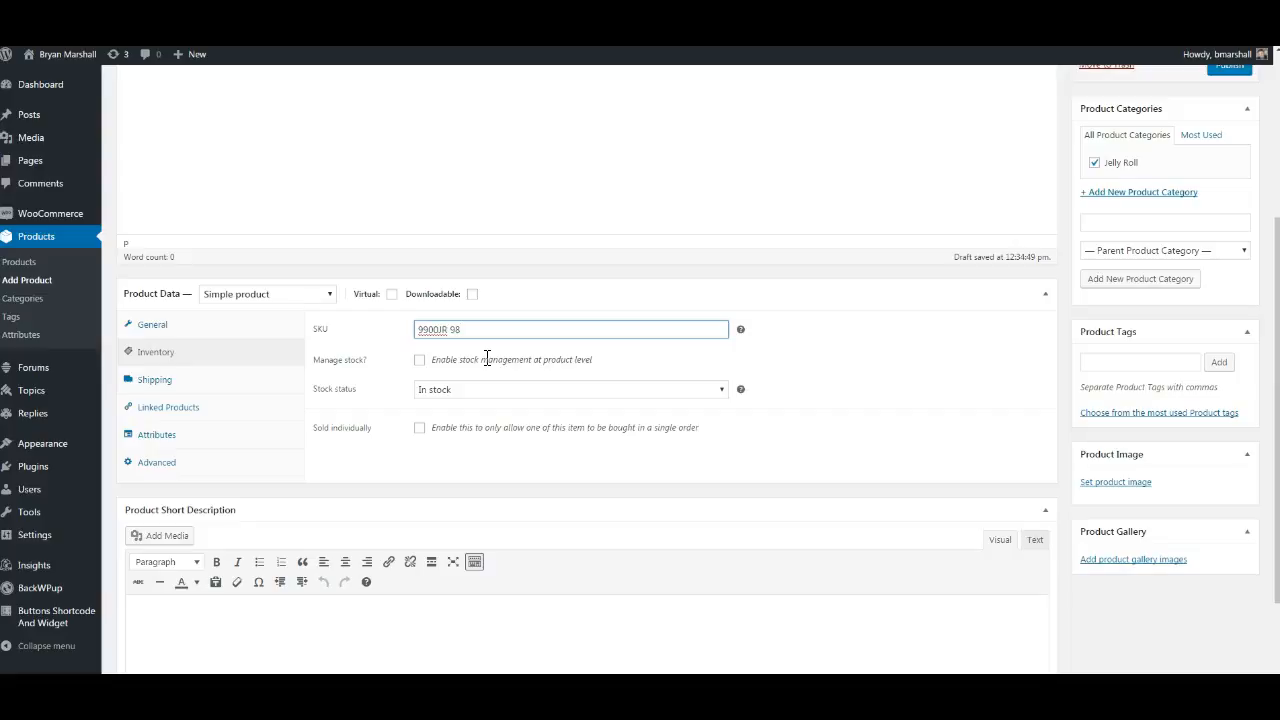
pyautogui.click(419, 360)
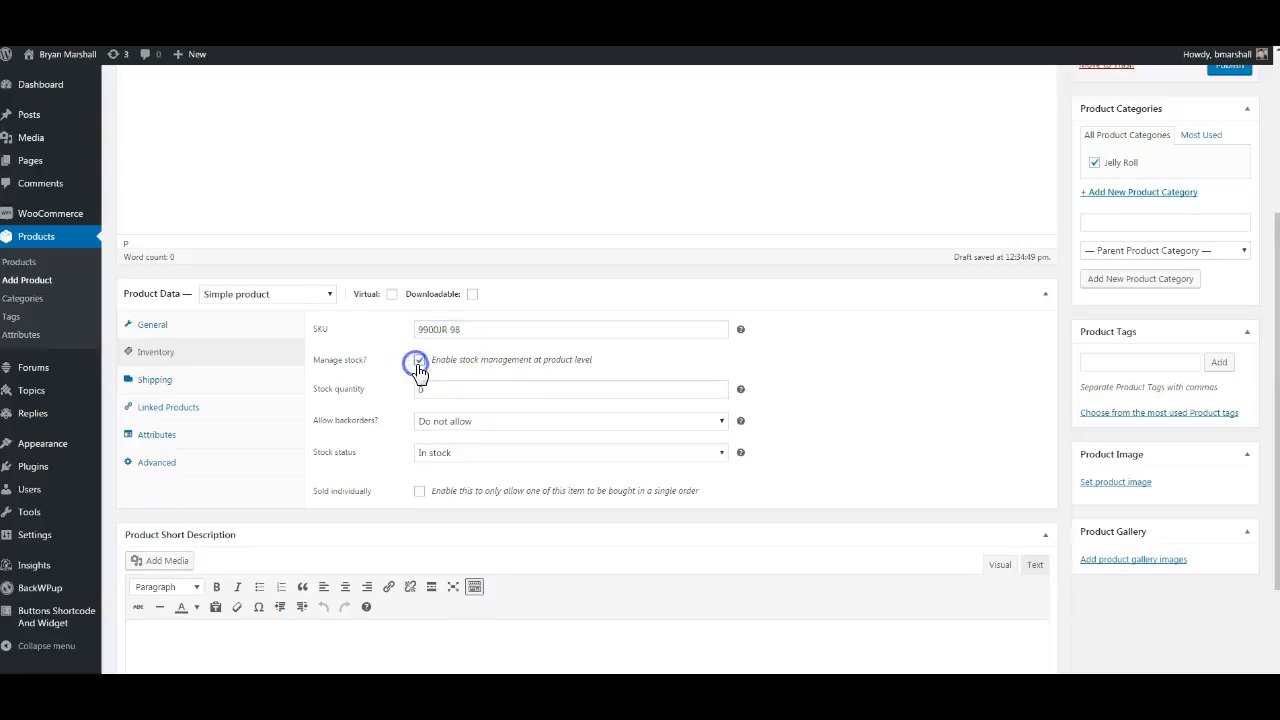
pyautogui.write('15')
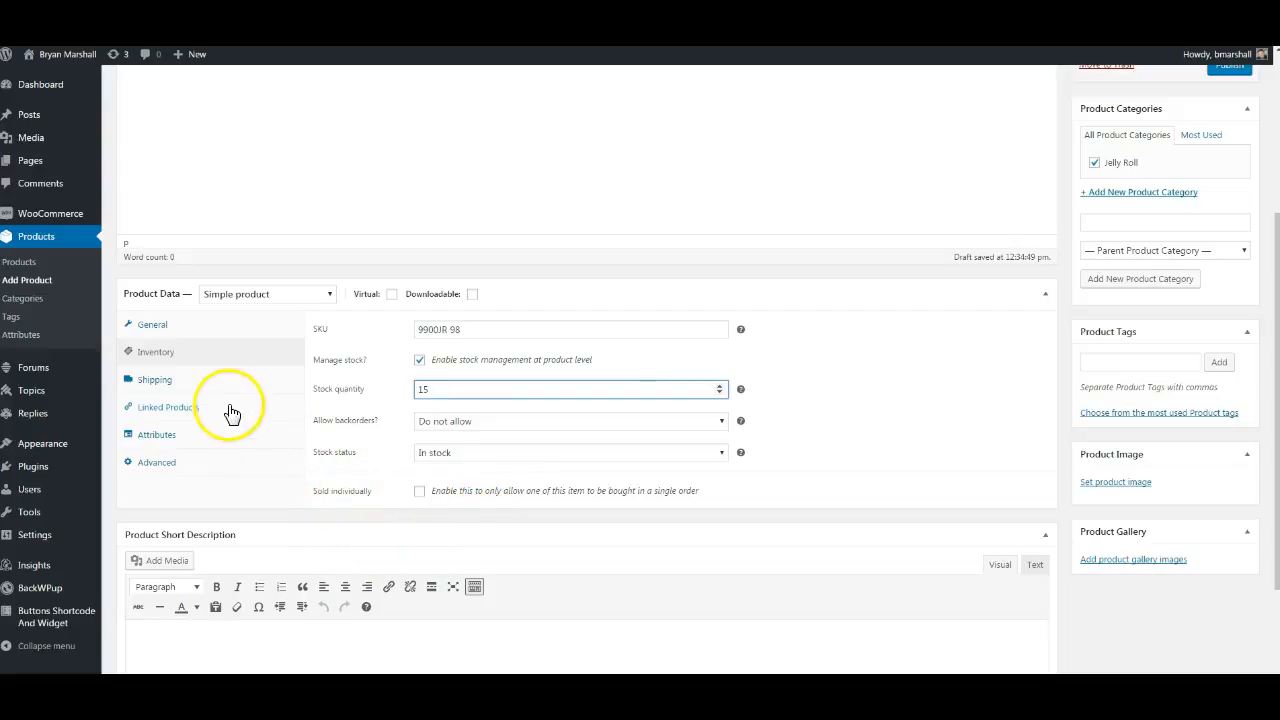
# Show the Shipping tab and inspect the Shipping class dropdown
pyautogui.click(155, 379)
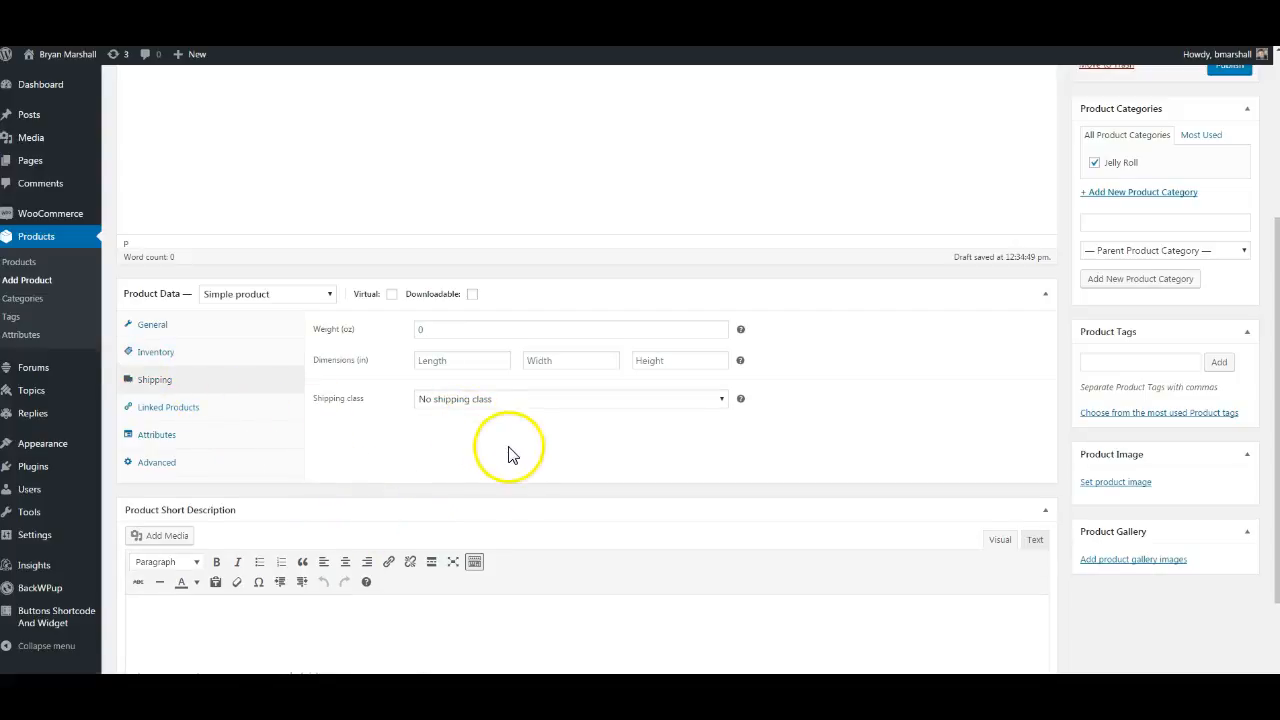
pyautogui.moveTo(216, 416)
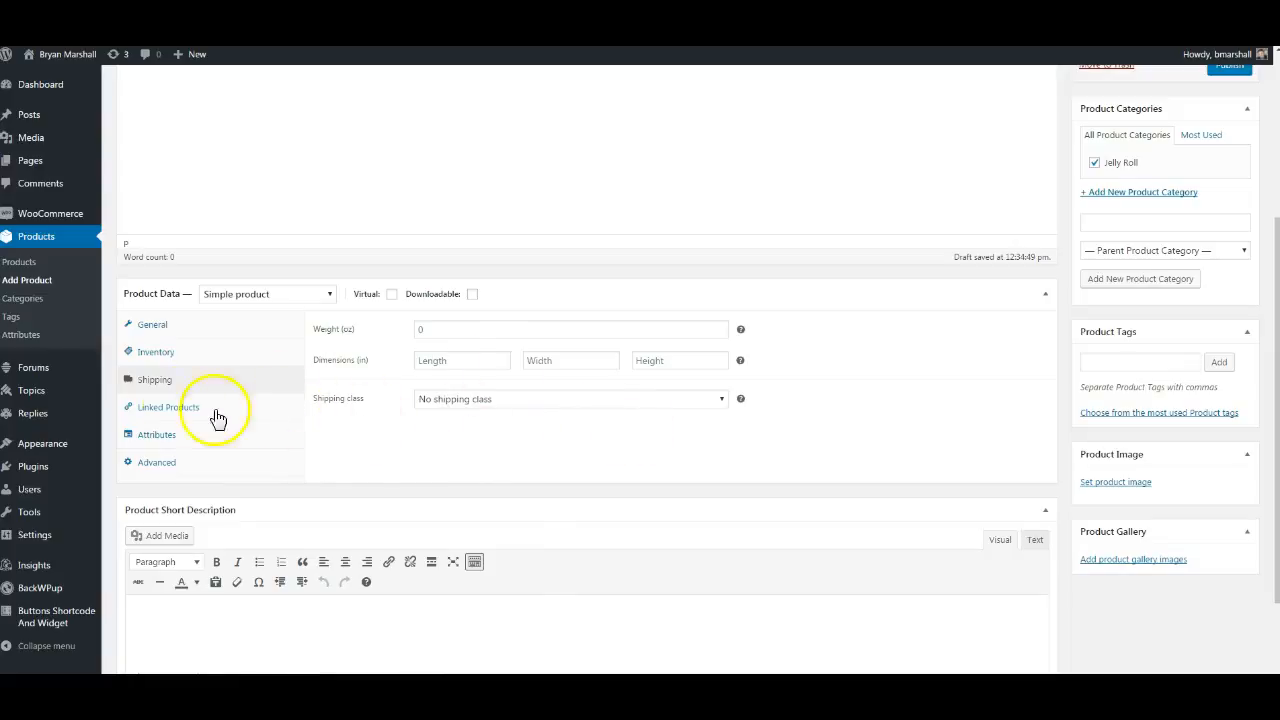
pyautogui.click(570, 399)
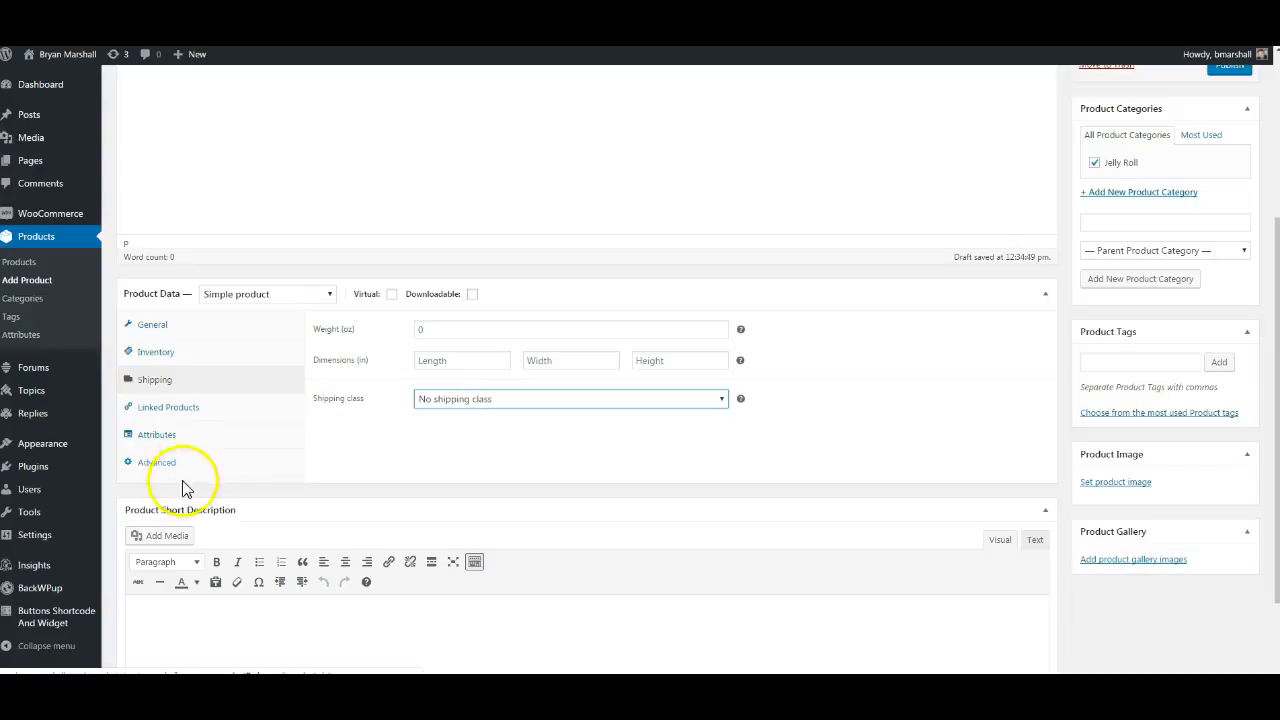
pyautogui.moveTo(176, 423)
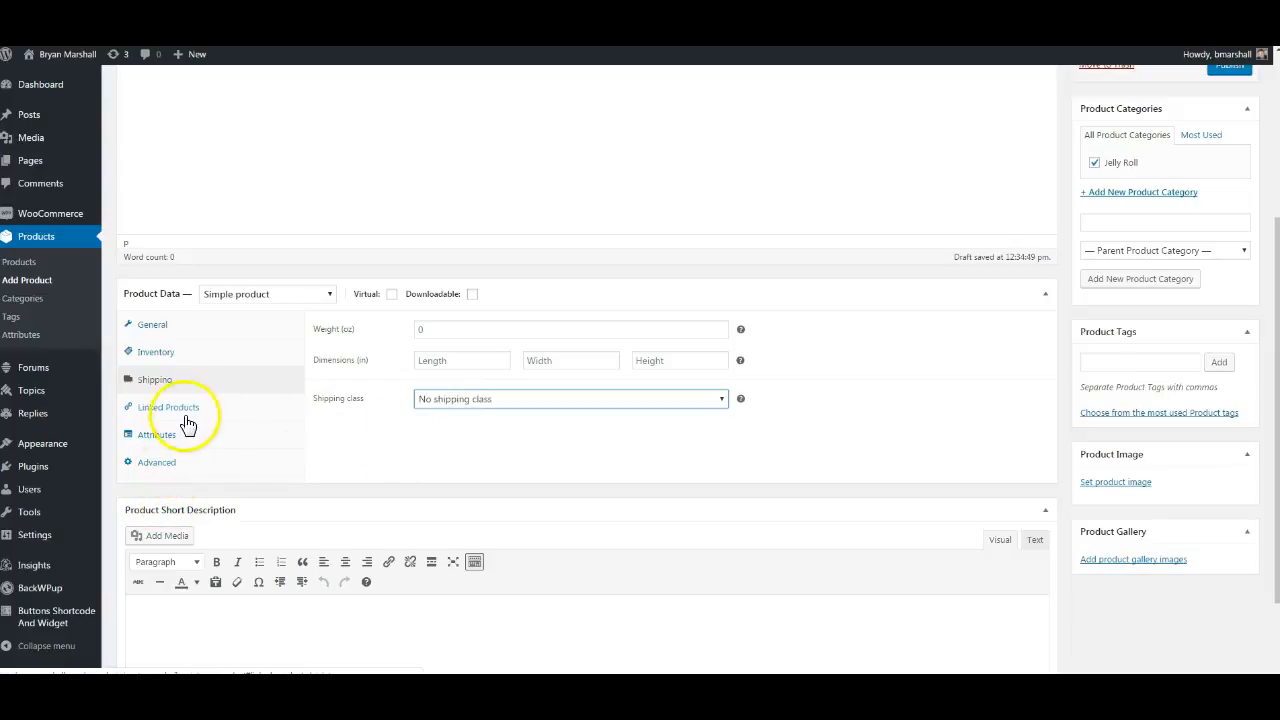
# Write the short description of Moda's 40 Bella Solids White 2.5 x 44 inch strips
pyautogui.scroll(-3)
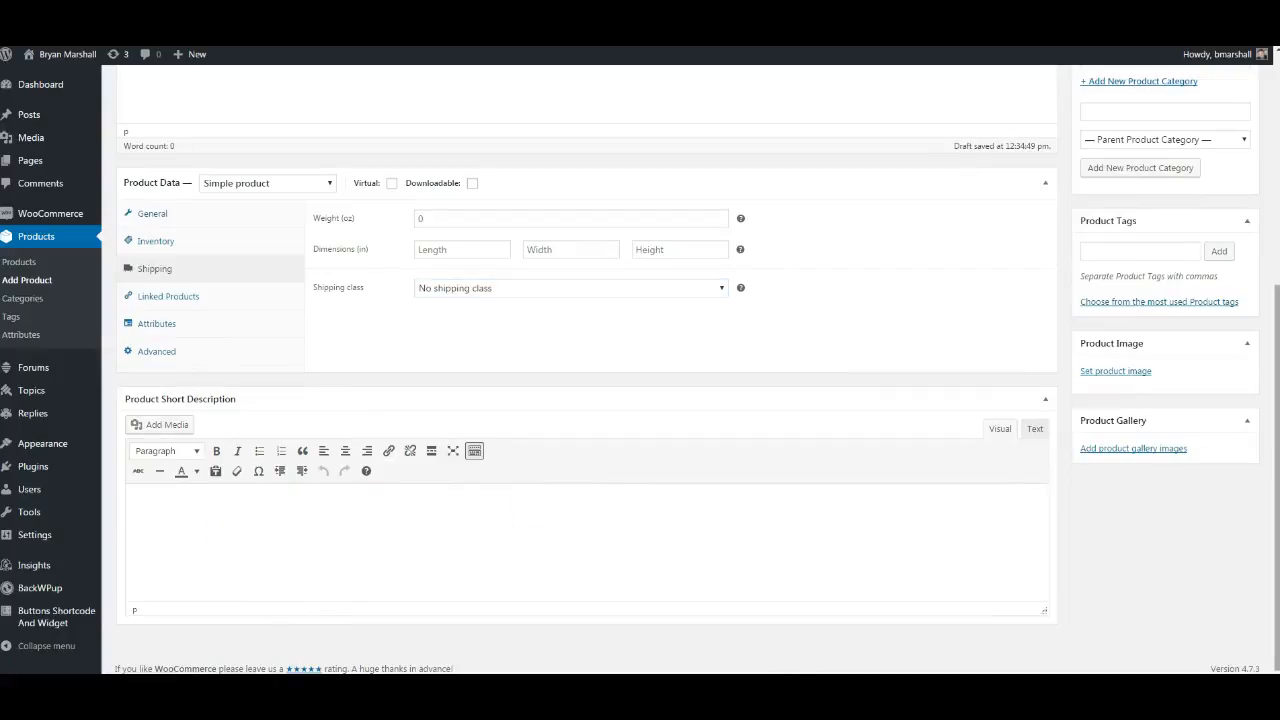
pyautogui.write('Designed by Moda House Designer for Moda, this assortment includes 40 - 2.5 x 44 inch fabric strips from the Bella Solids White collection. There are 1 different fabrics in this collection. All fabrics are 100% cotton.')
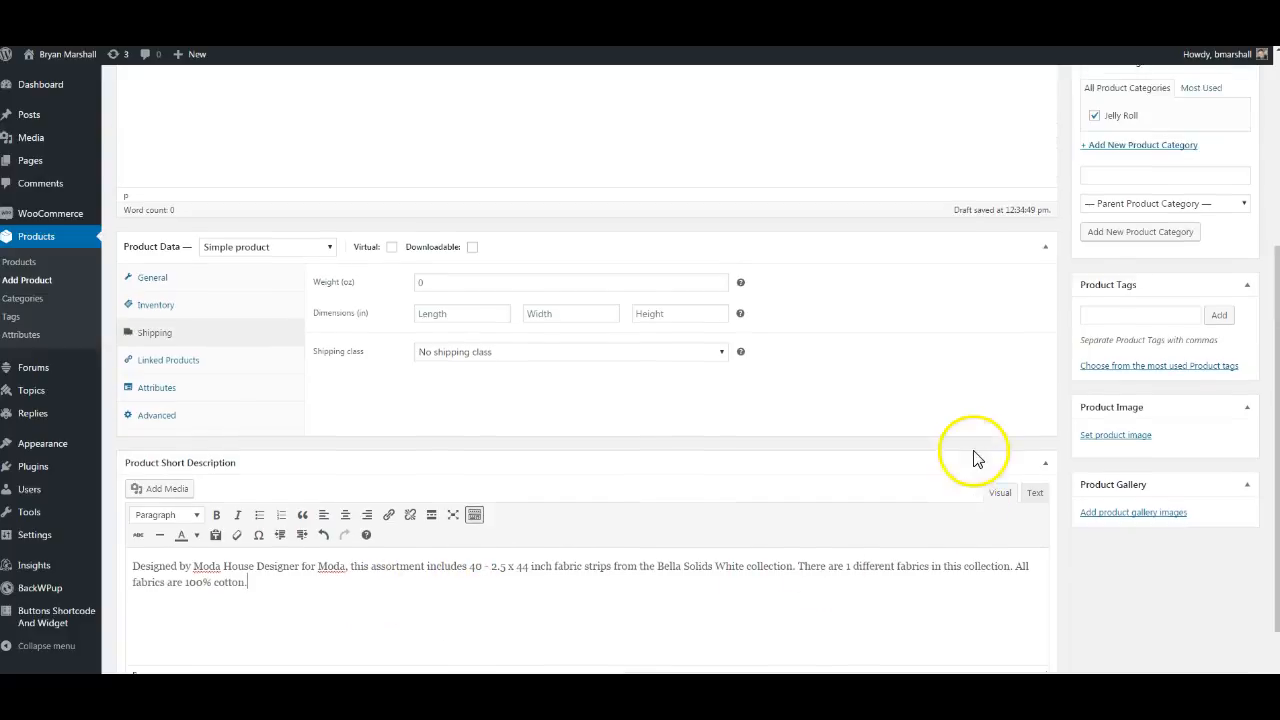
# Upload 26100IR_nologo.jpg with alt text 'jelly roll' and set it as the product image
pyautogui.click(1116, 435)
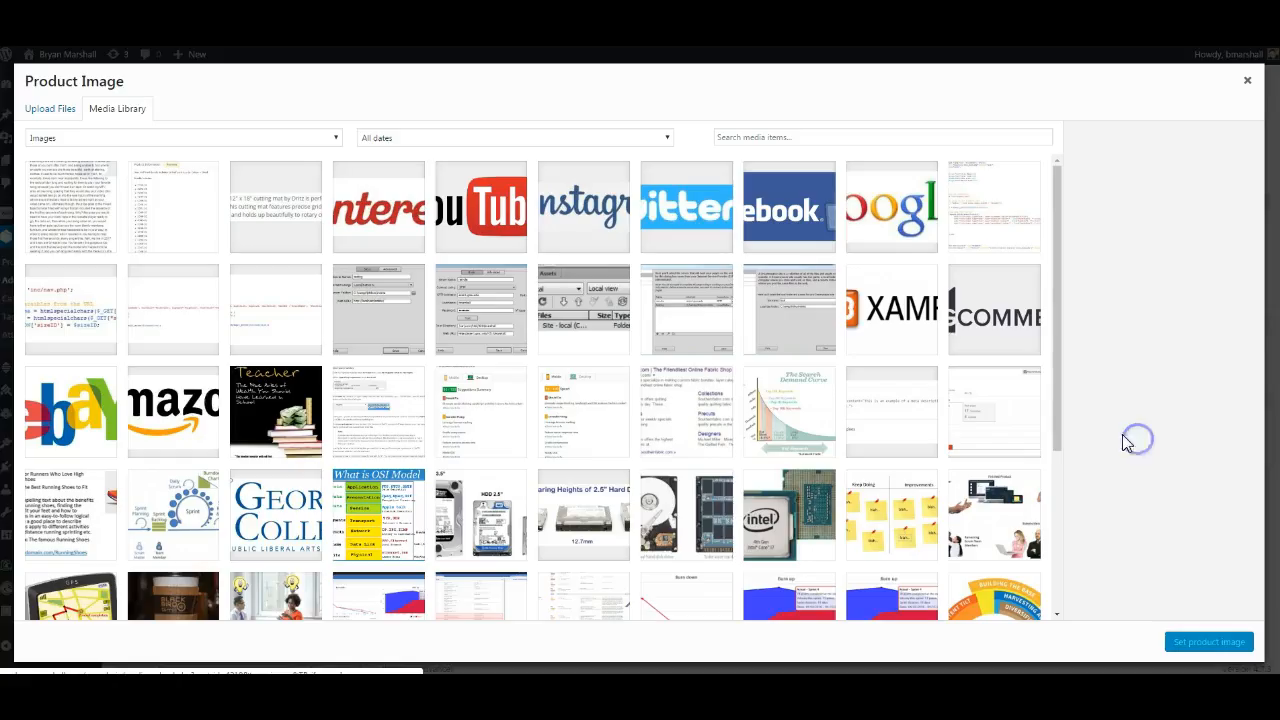
pyautogui.click(49, 108)
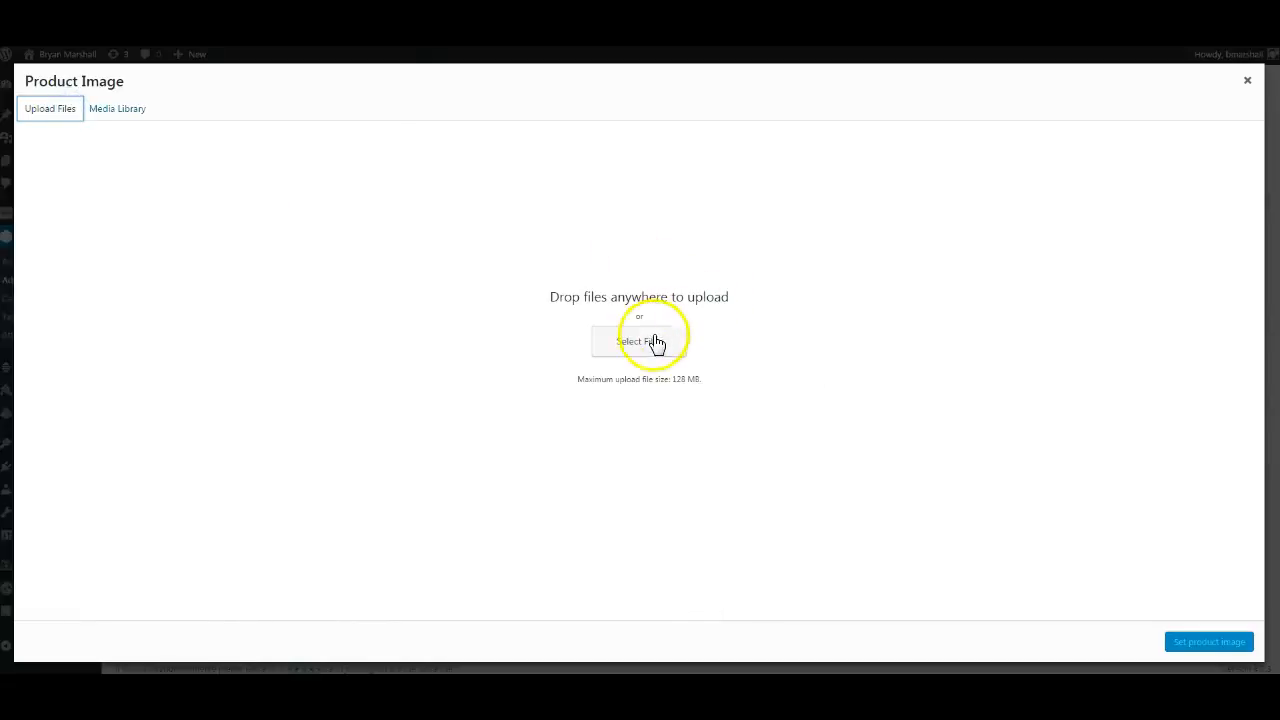
pyautogui.click(639, 341)
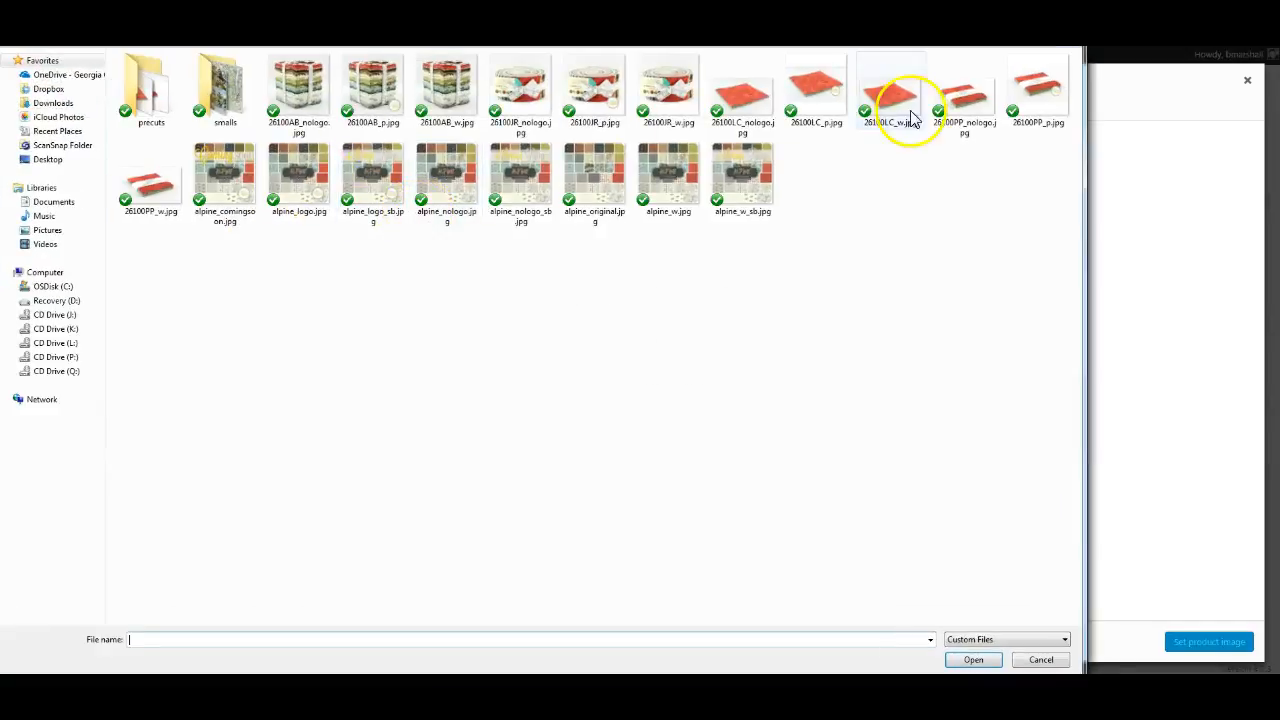
pyautogui.click(525, 80)
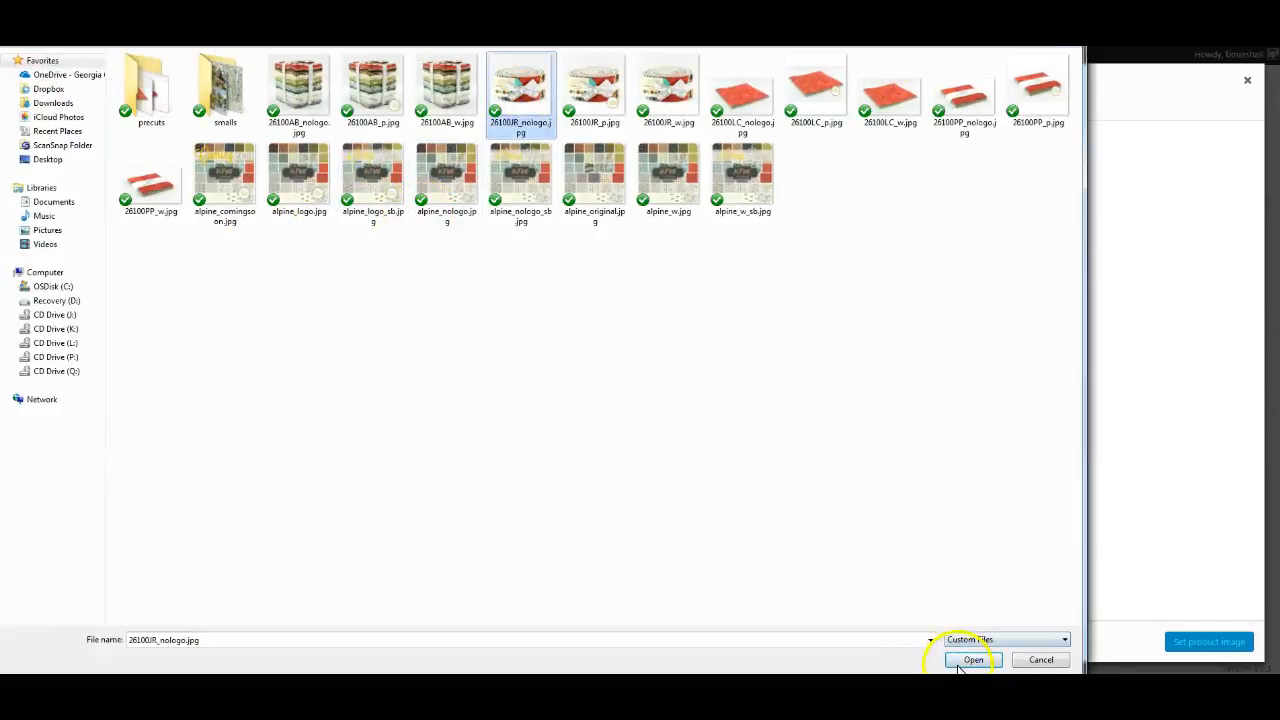
pyautogui.click(973, 659)
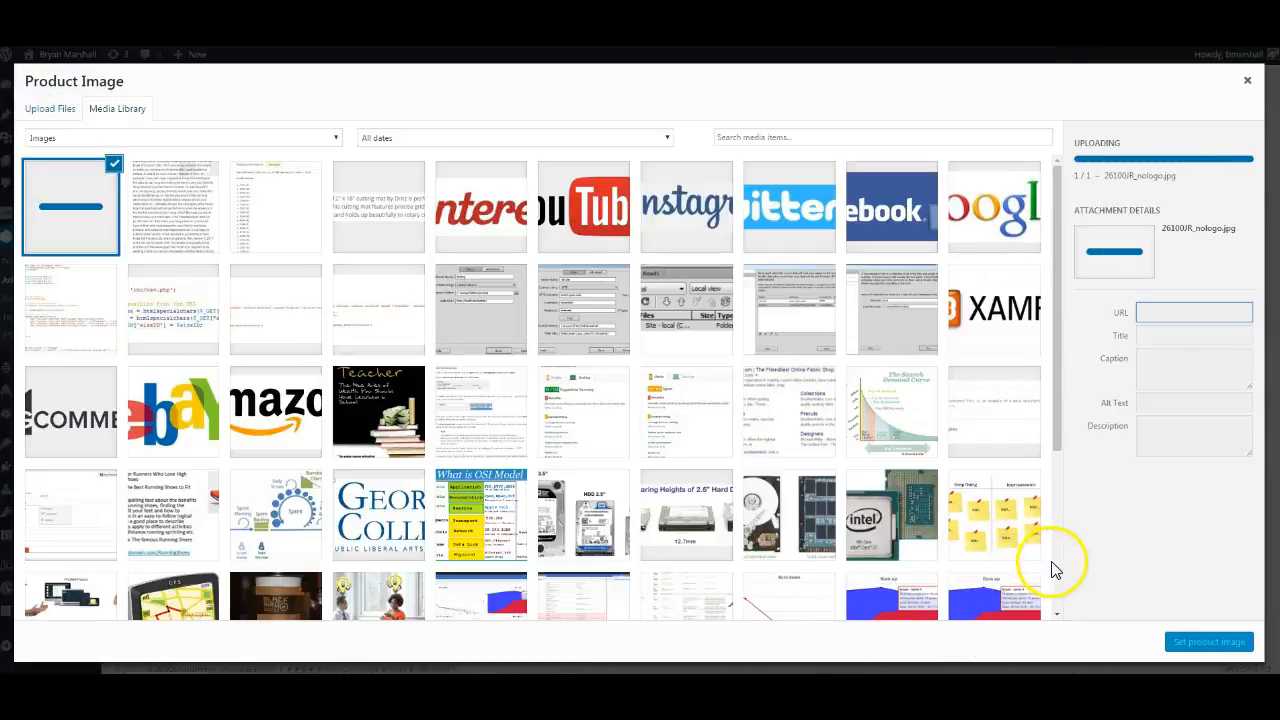
pyautogui.click(1193, 361)
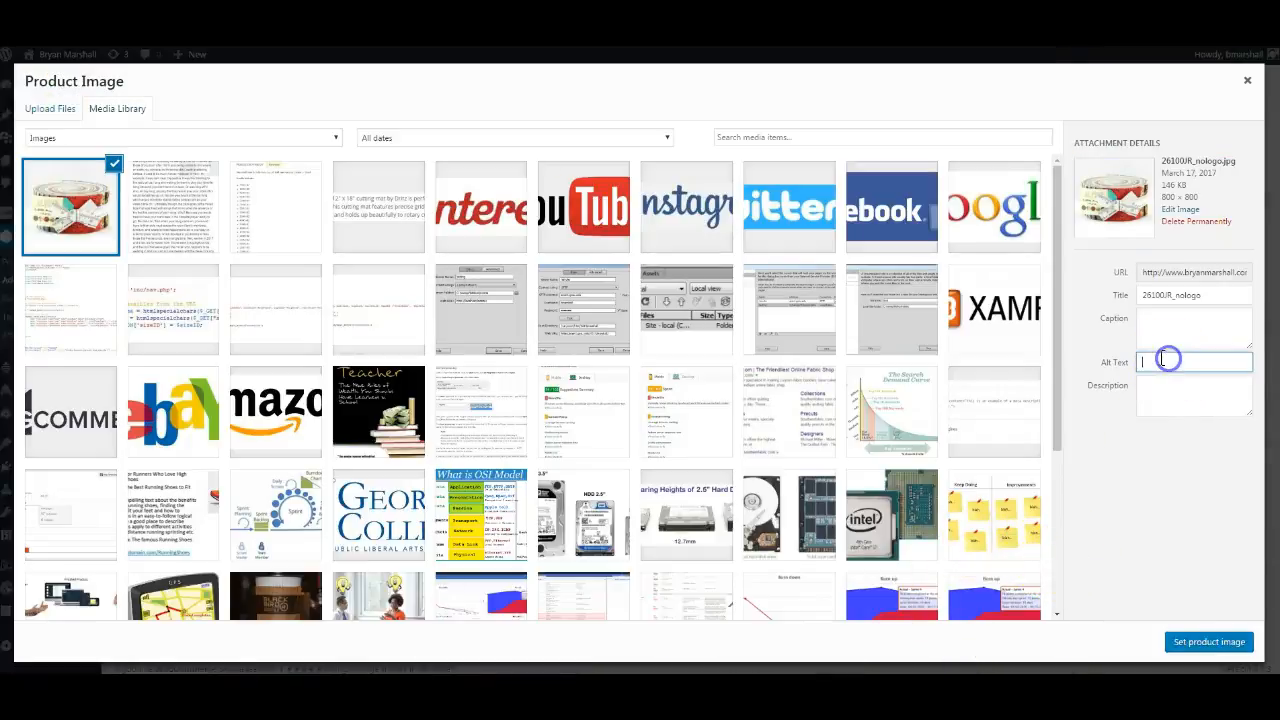
pyautogui.write('jelly roll')
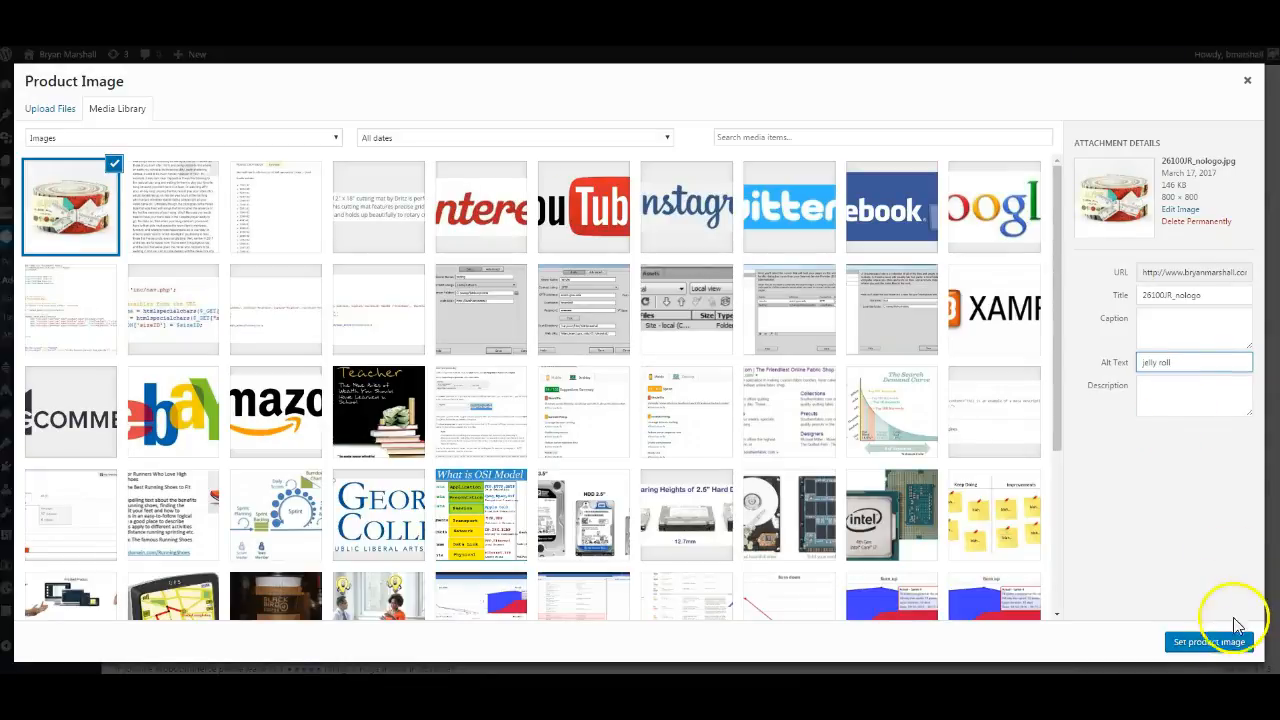
pyautogui.click(1209, 641)
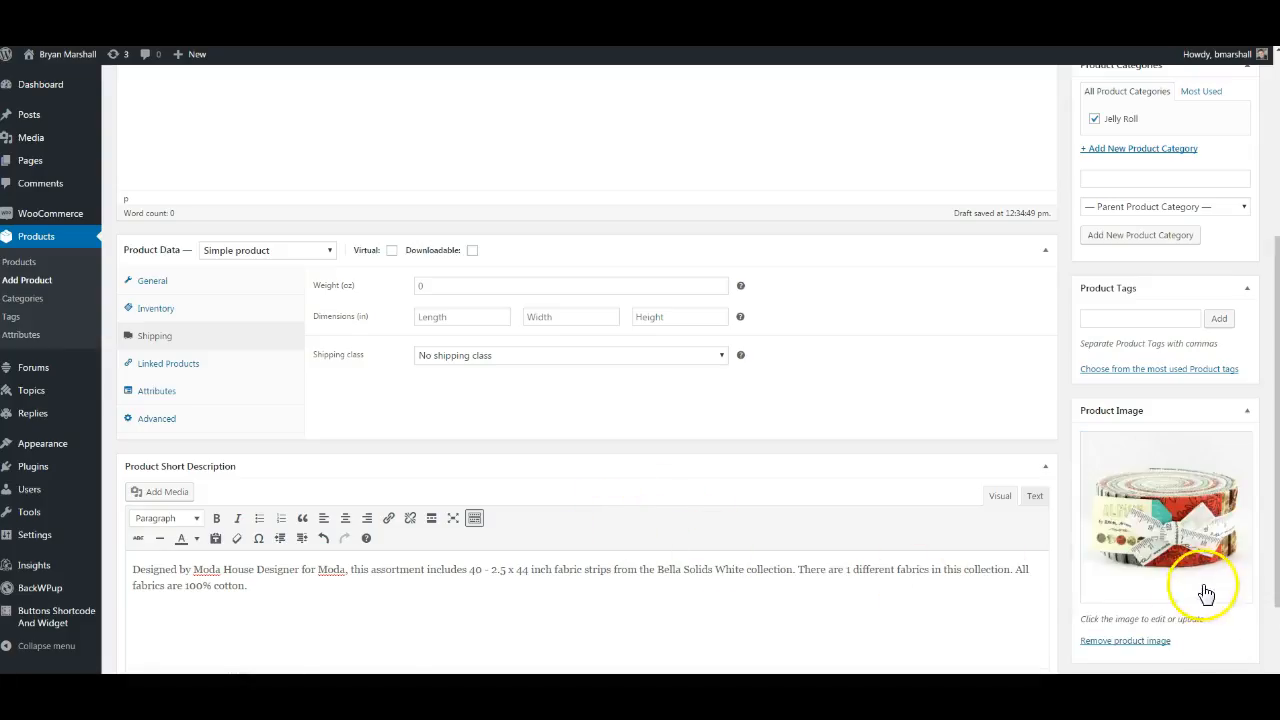
pyautogui.moveTo(1170, 448)
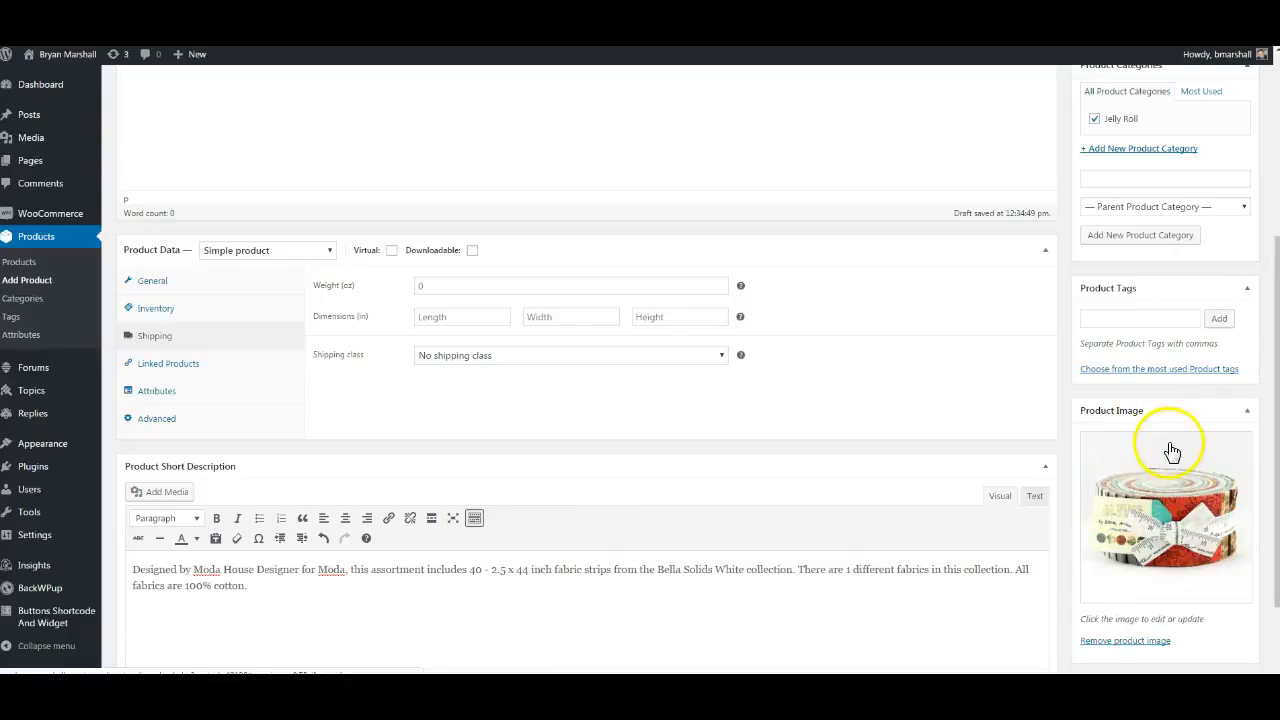
# Add the BigCommerce logo to the product gallery
pyautogui.scroll(-3)
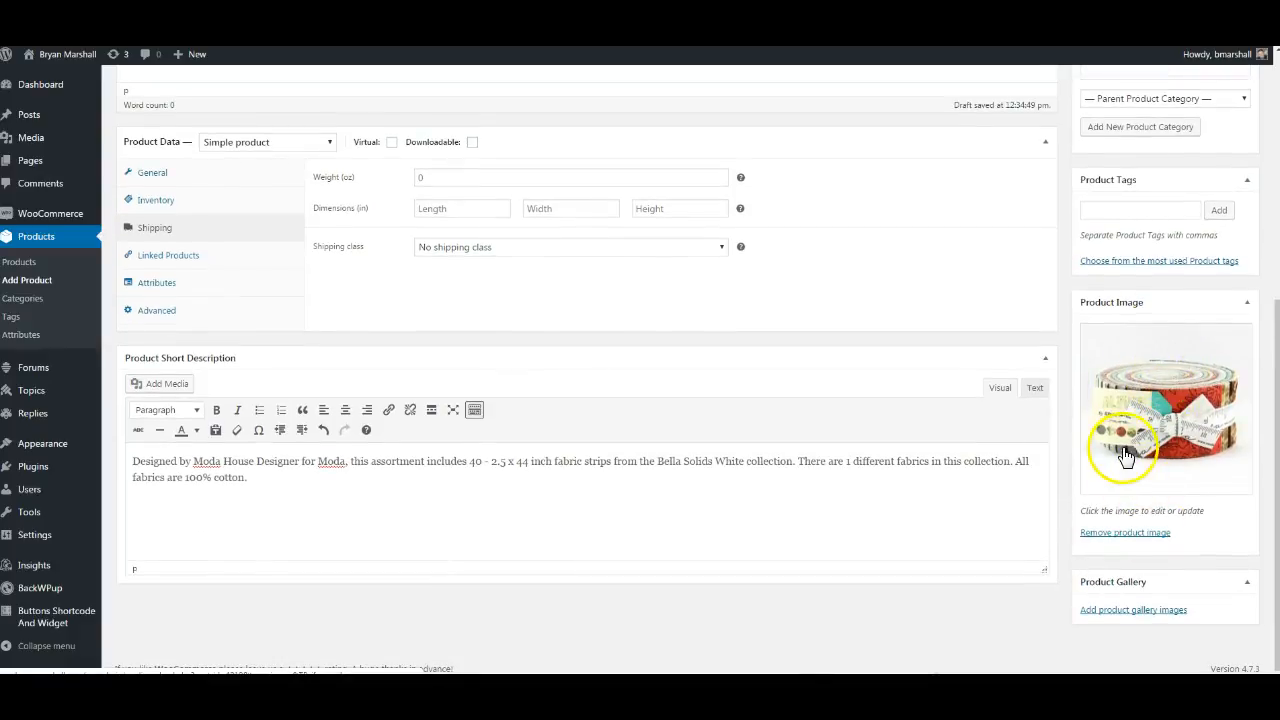
pyautogui.click(1133, 609)
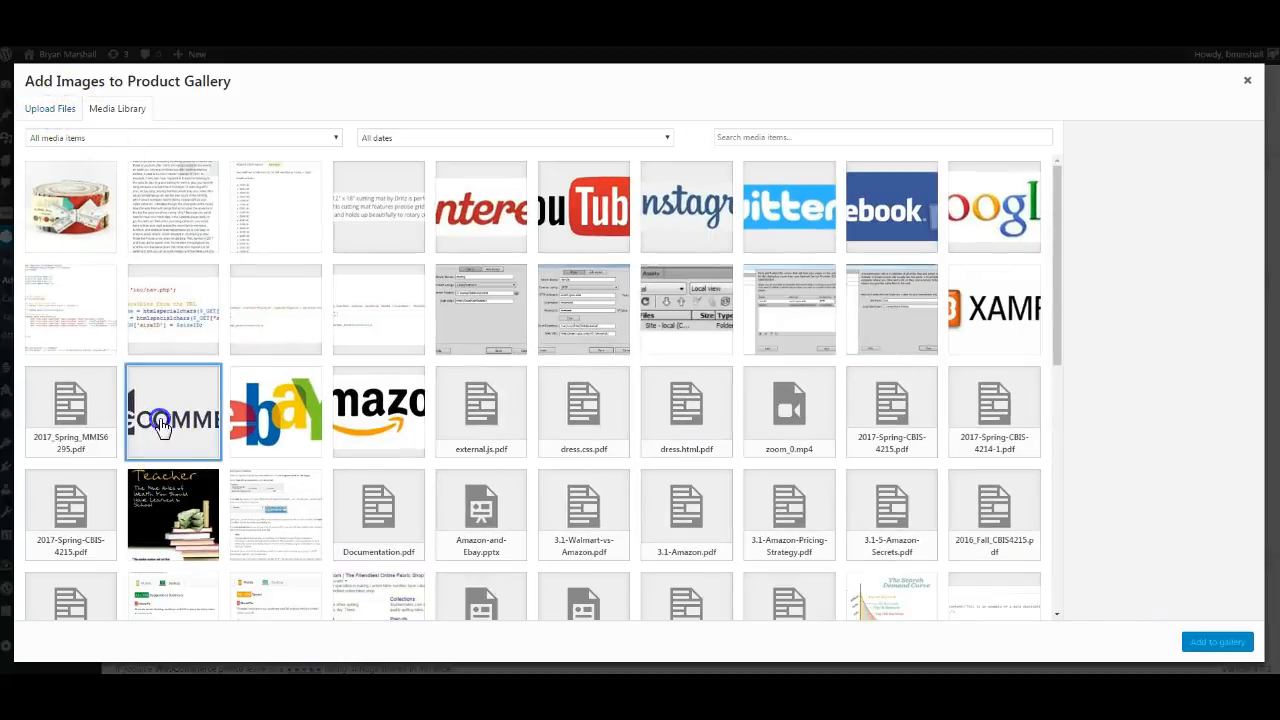
pyautogui.click(378, 411)
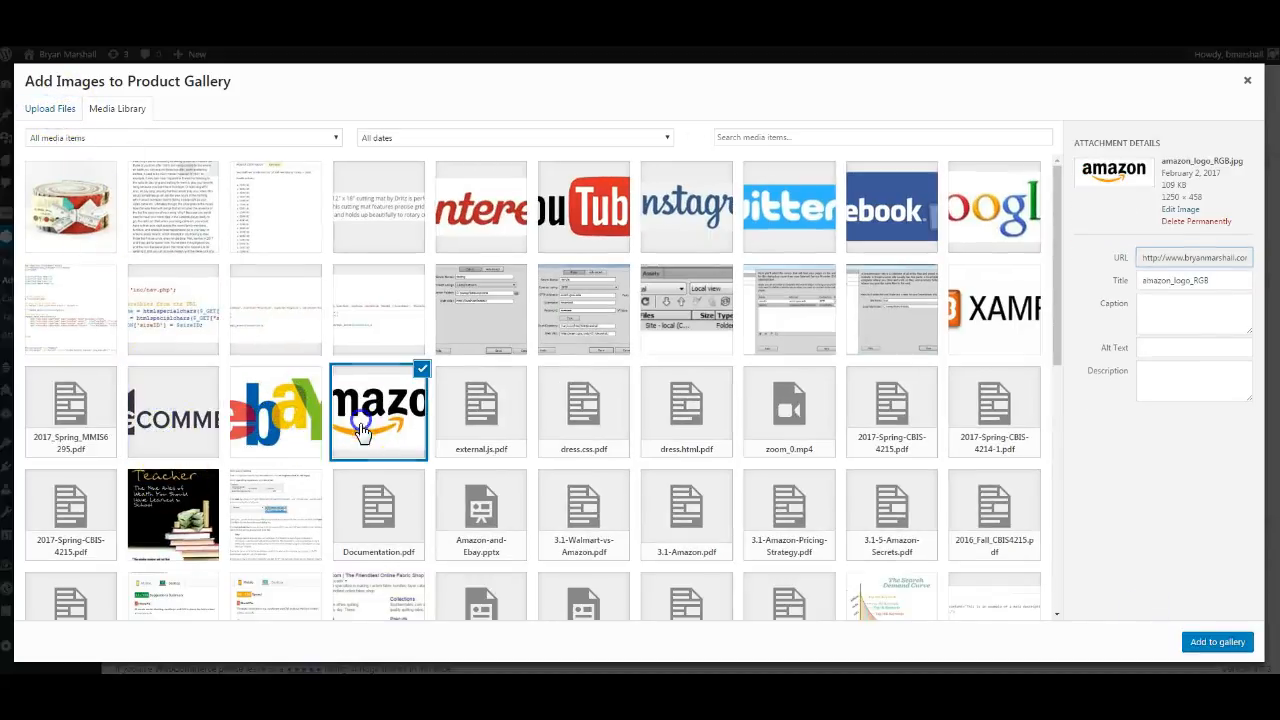
pyautogui.click(172, 412)
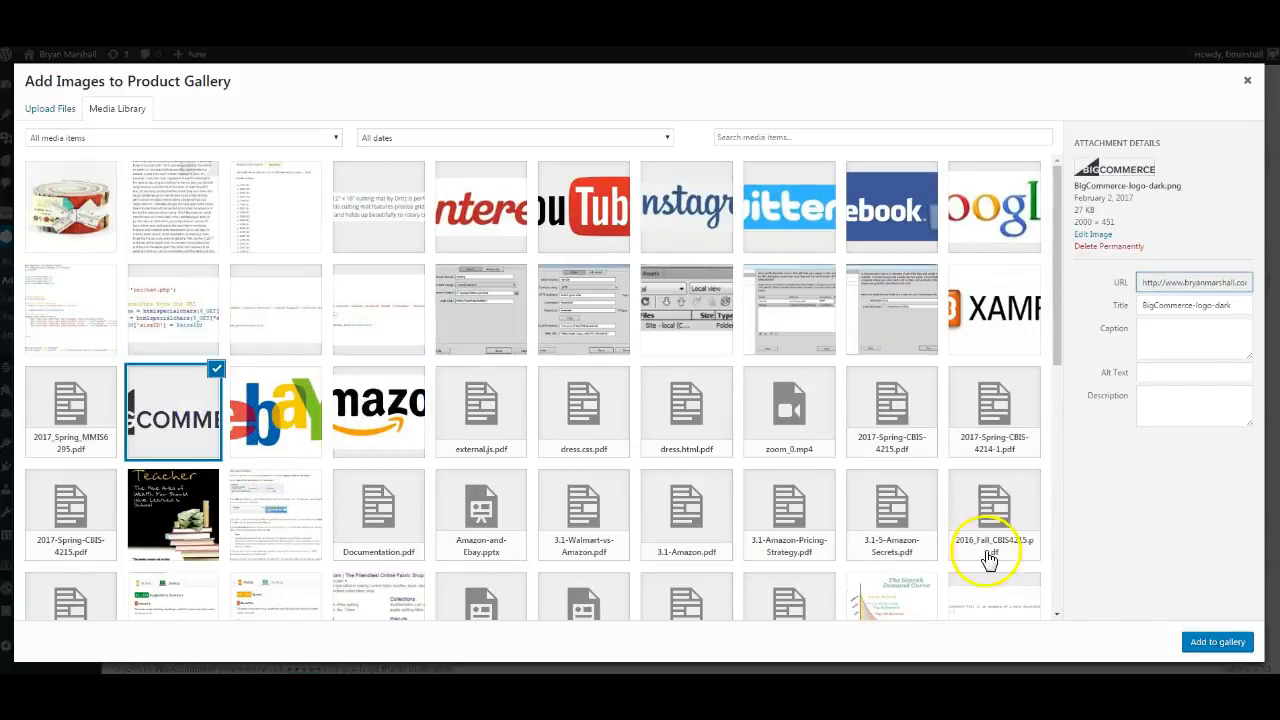
pyautogui.click(1217, 642)
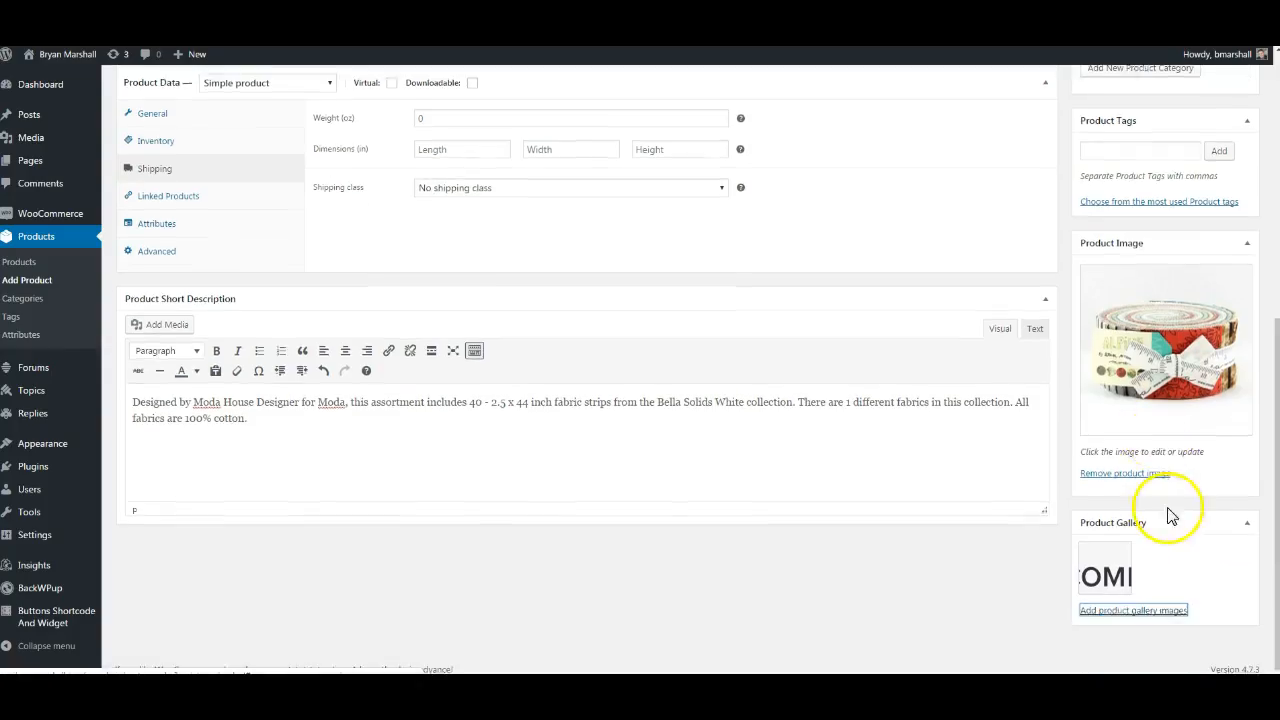
# Add the Pinterest and Instagram logos to the gallery as well
pyautogui.click(1133, 610)
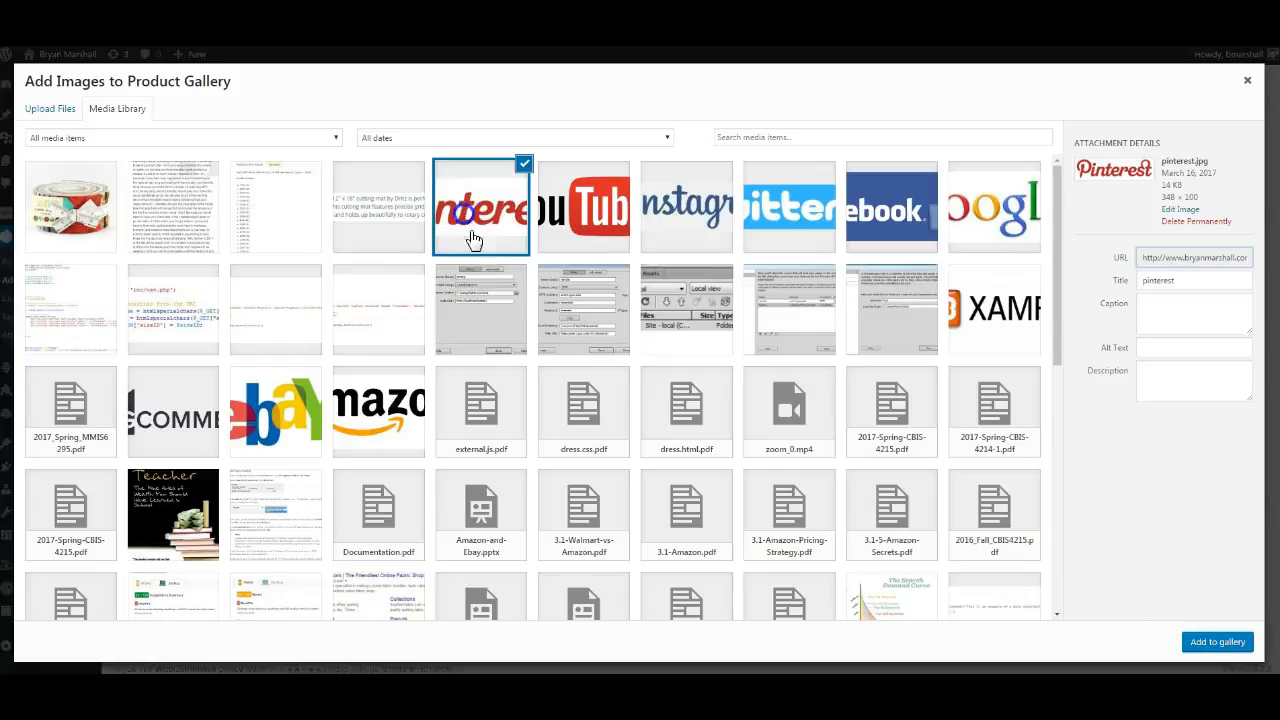
pyautogui.click(1217, 642)
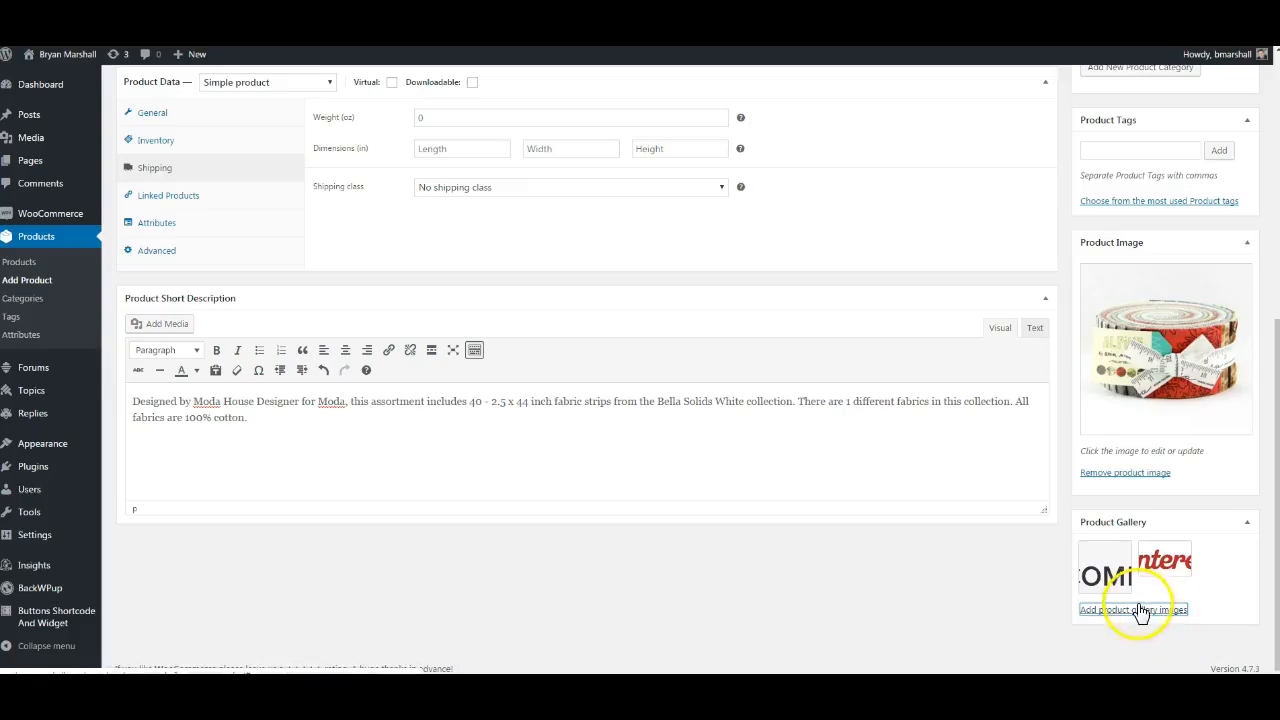
pyautogui.click(1135, 609)
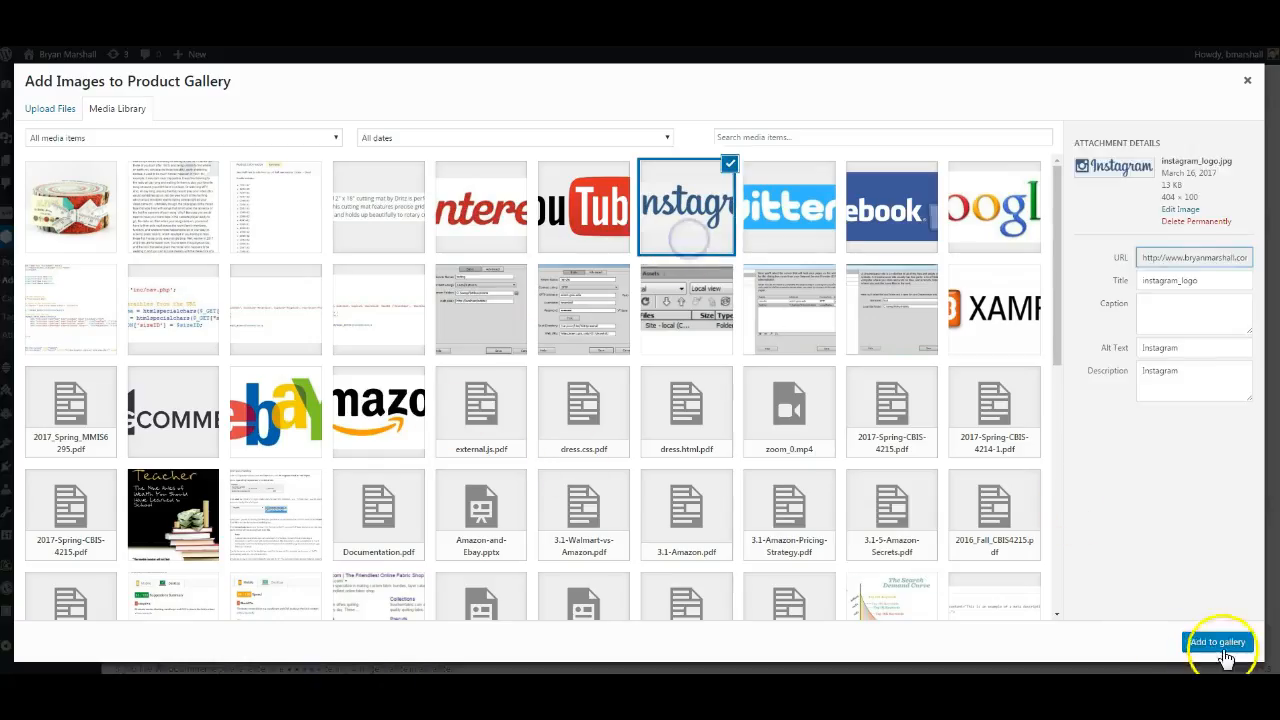
pyautogui.click(1218, 642)
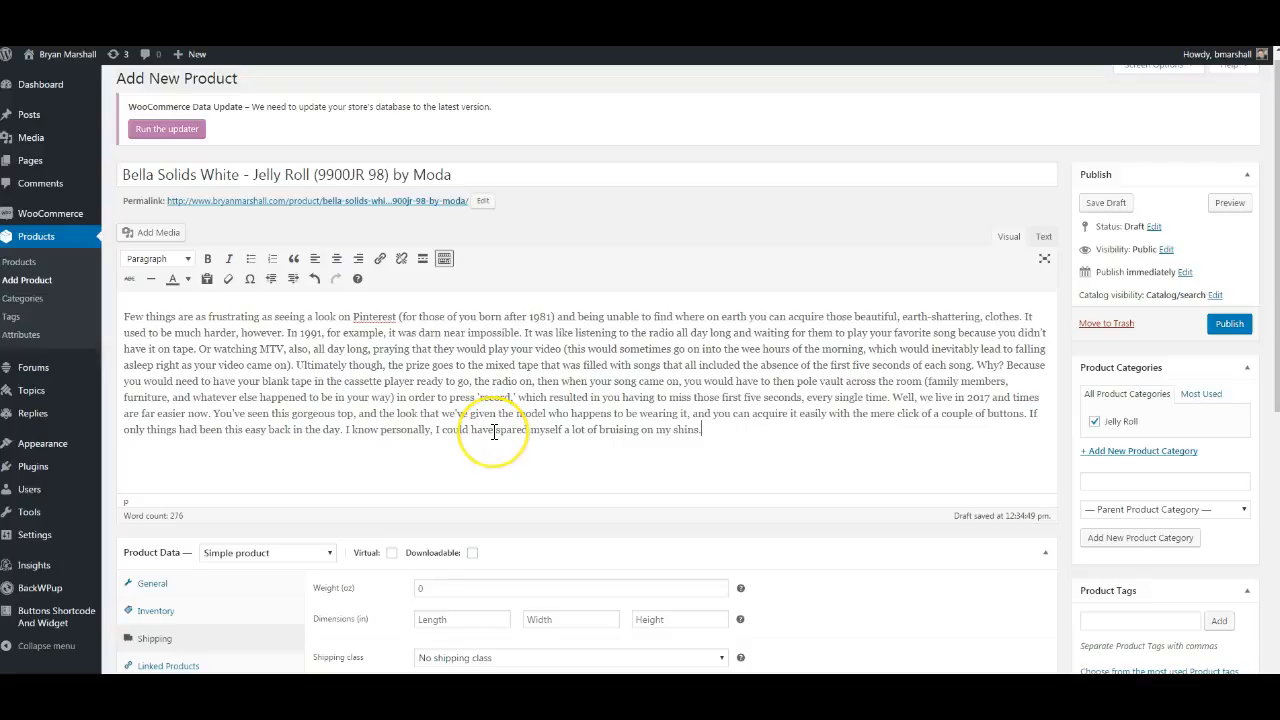
pyautogui.moveTo(1135, 373)
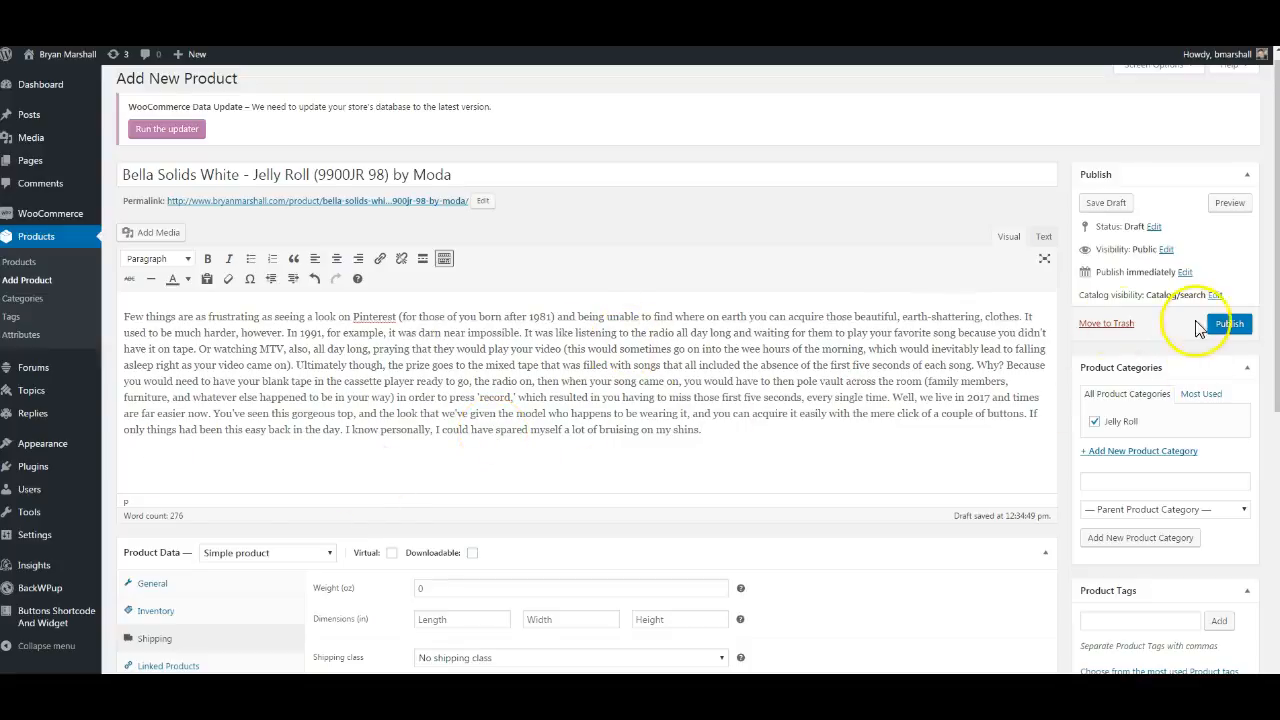
# Publish the product and view its live storefront page
pyautogui.click(1231, 323)
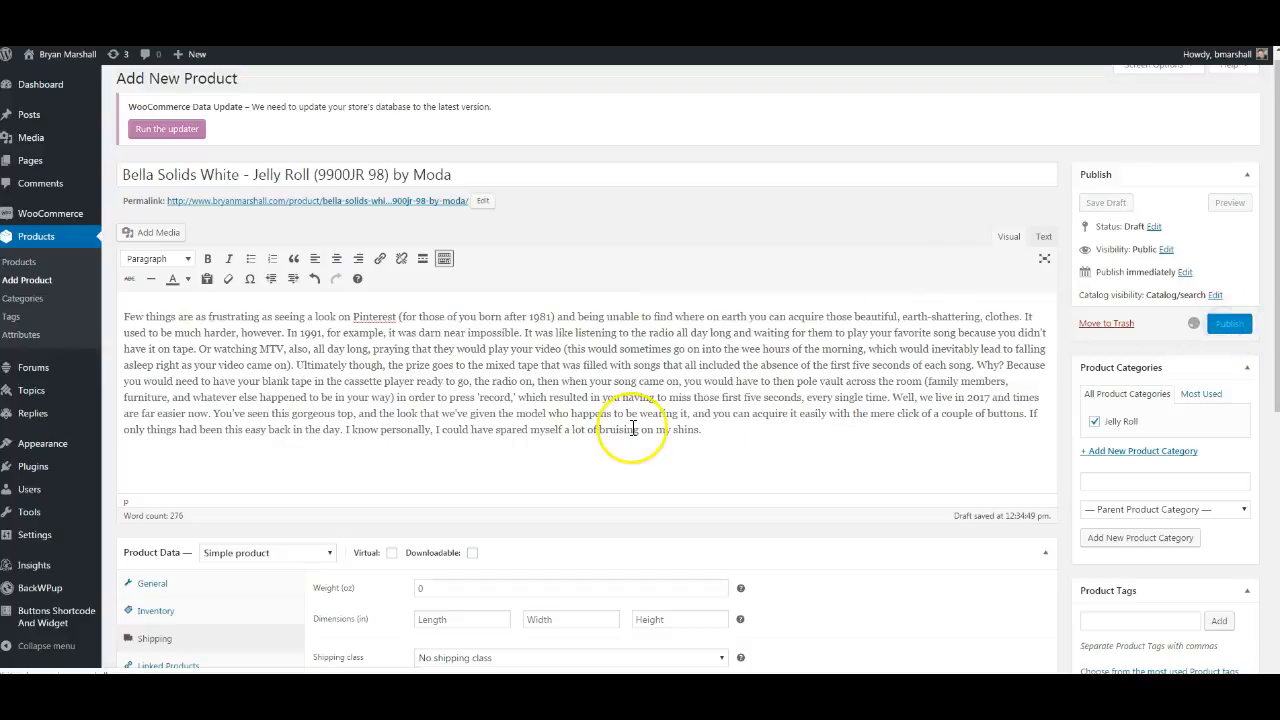
pyautogui.click(1236, 323)
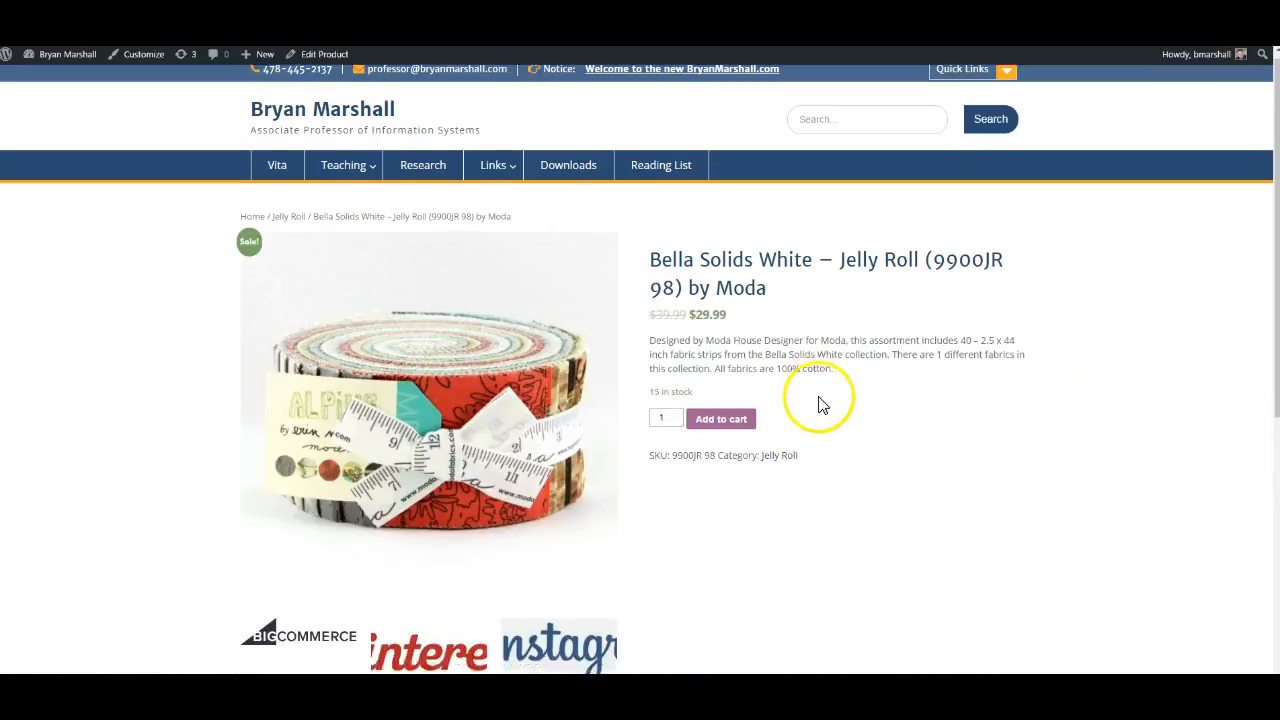
pyautogui.scroll(-3)
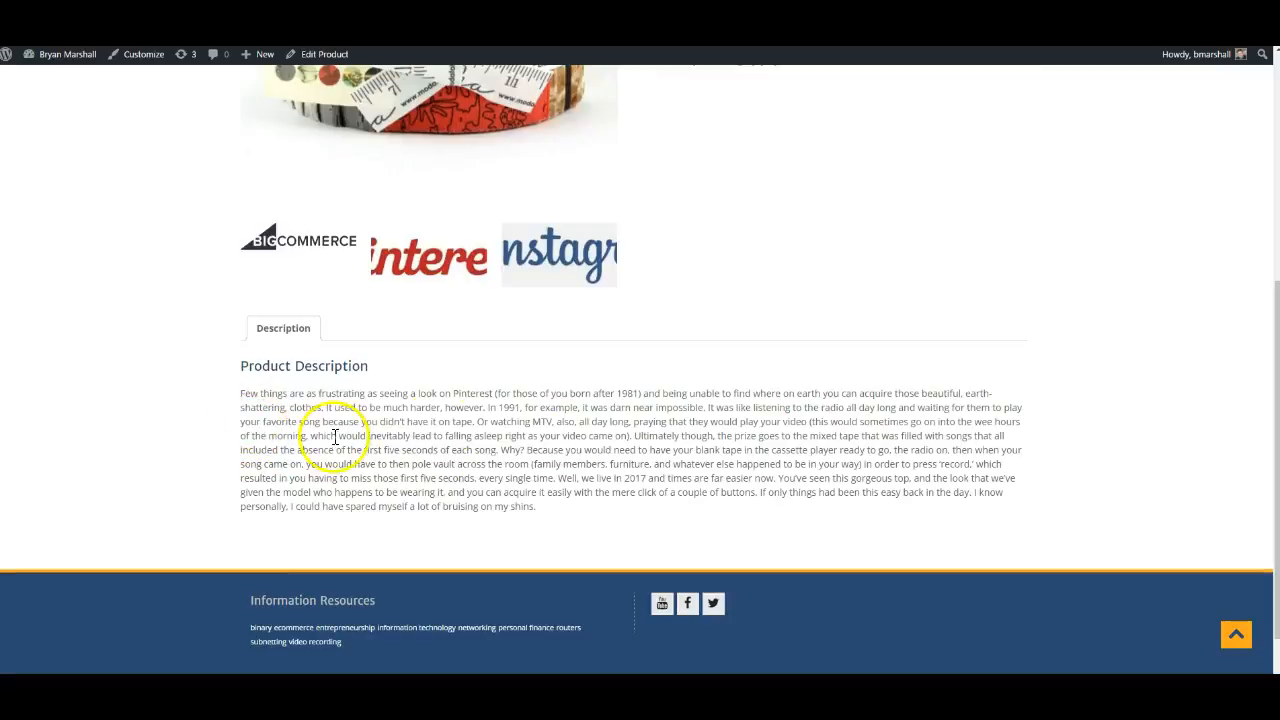
pyautogui.moveTo(489, 502)
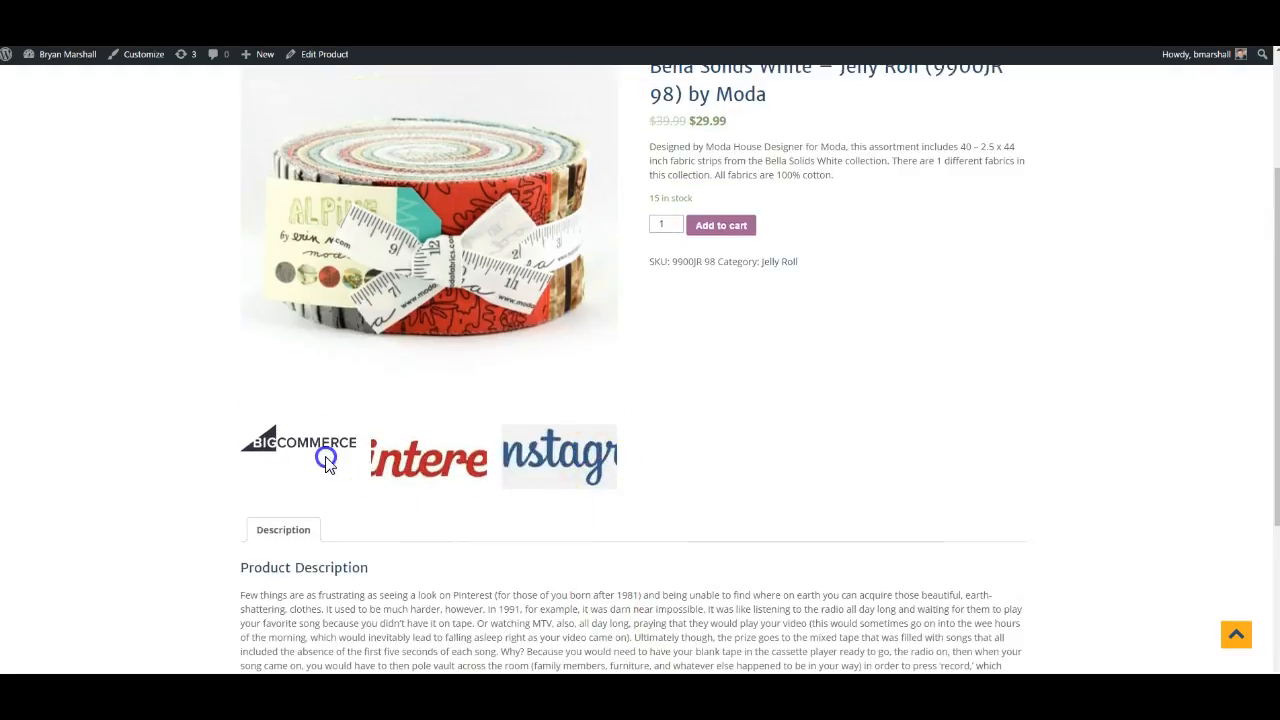
pyautogui.click(298, 440)
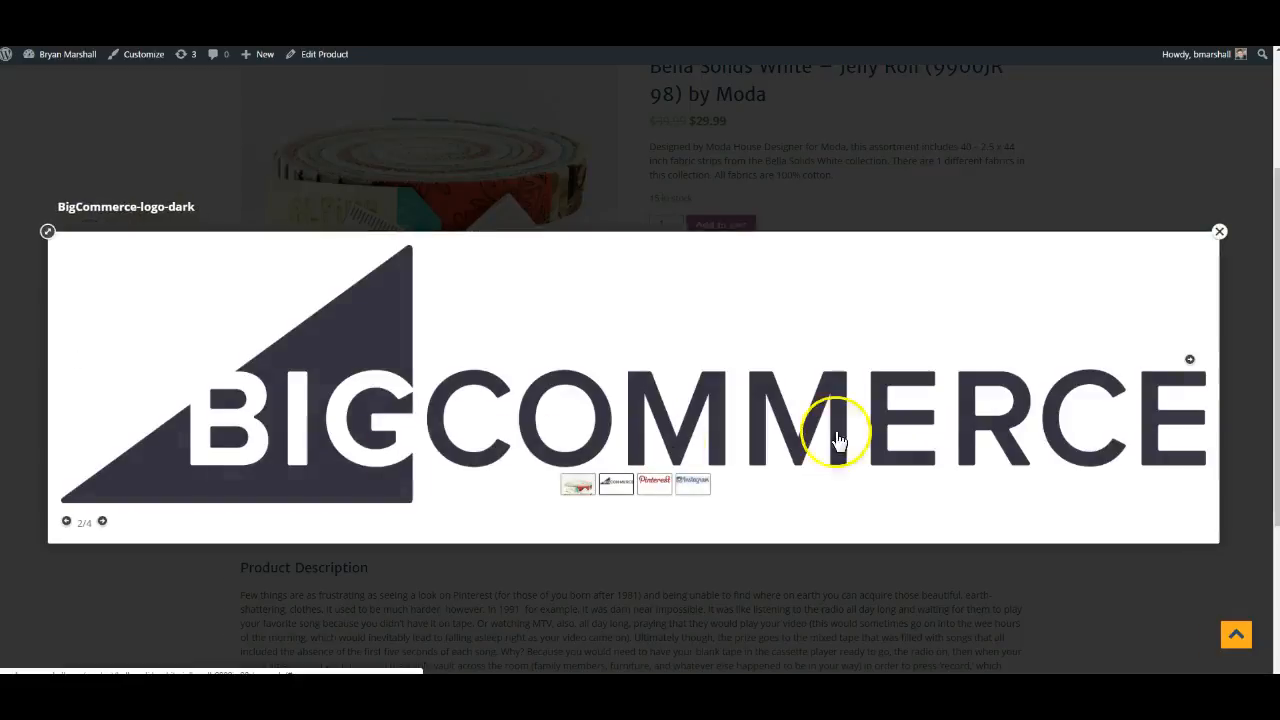
pyautogui.click(1219, 231)
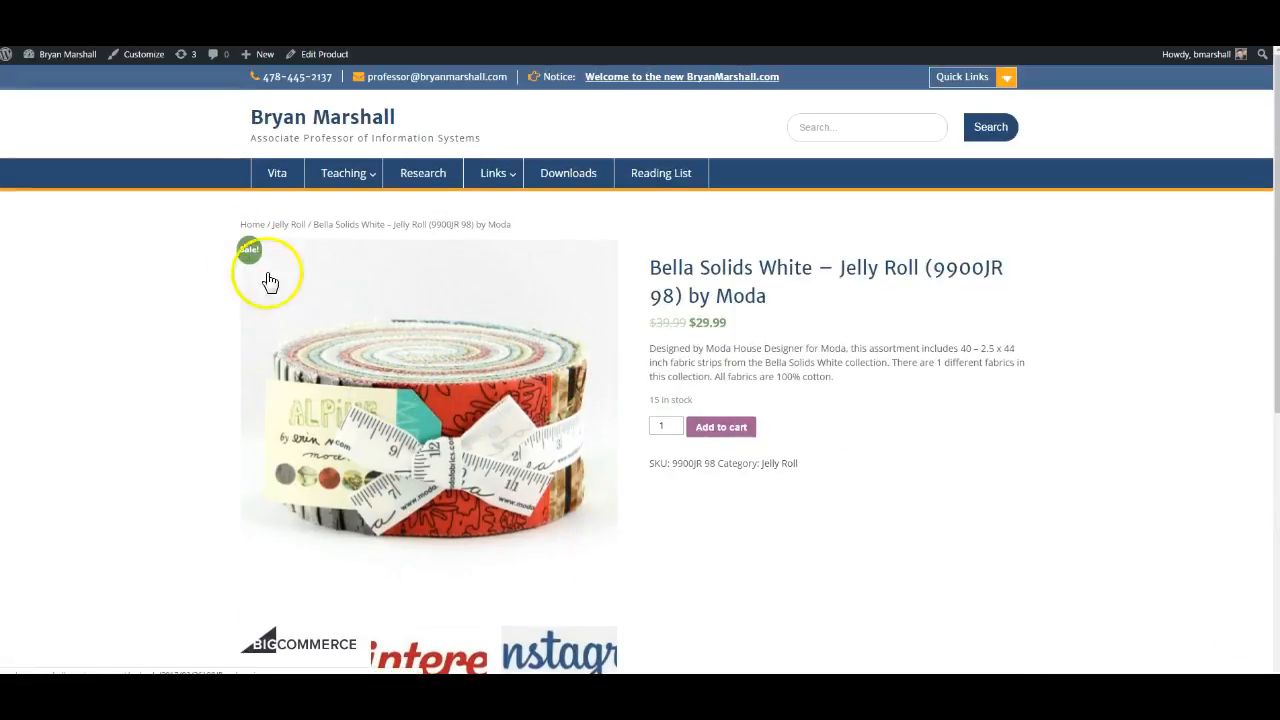
pyautogui.click(428, 408)
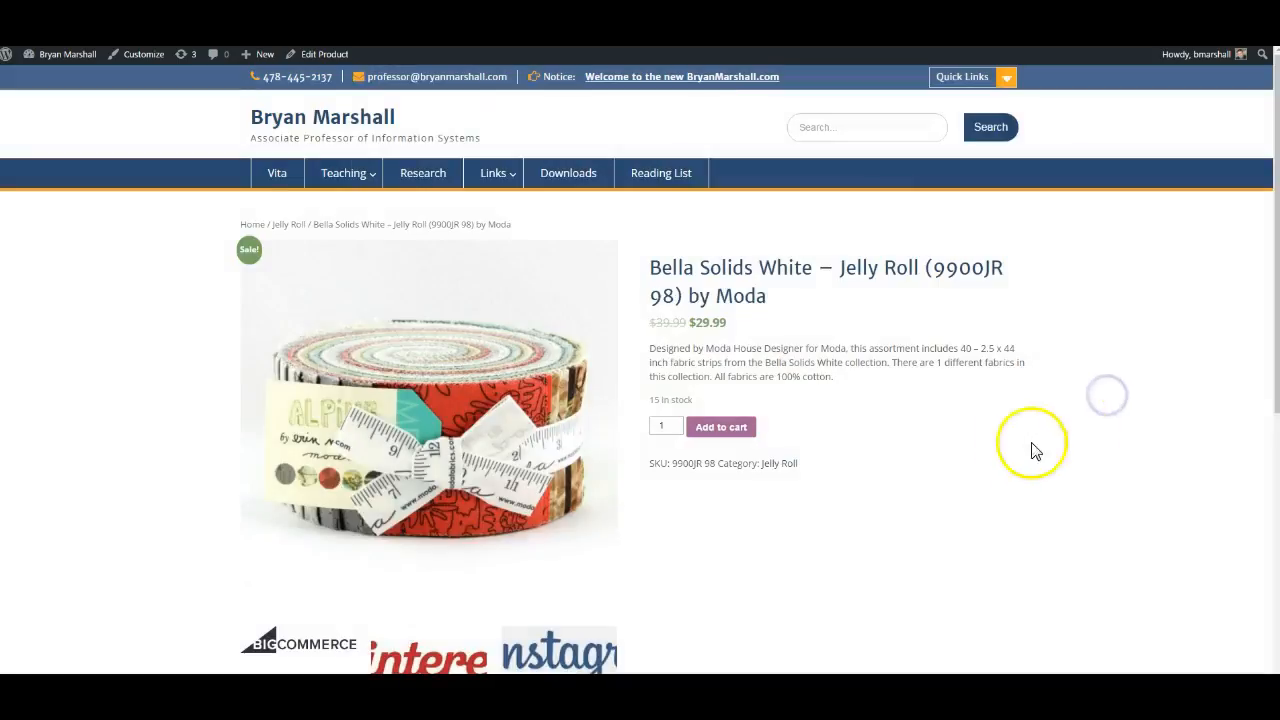
pyautogui.scroll(-3)
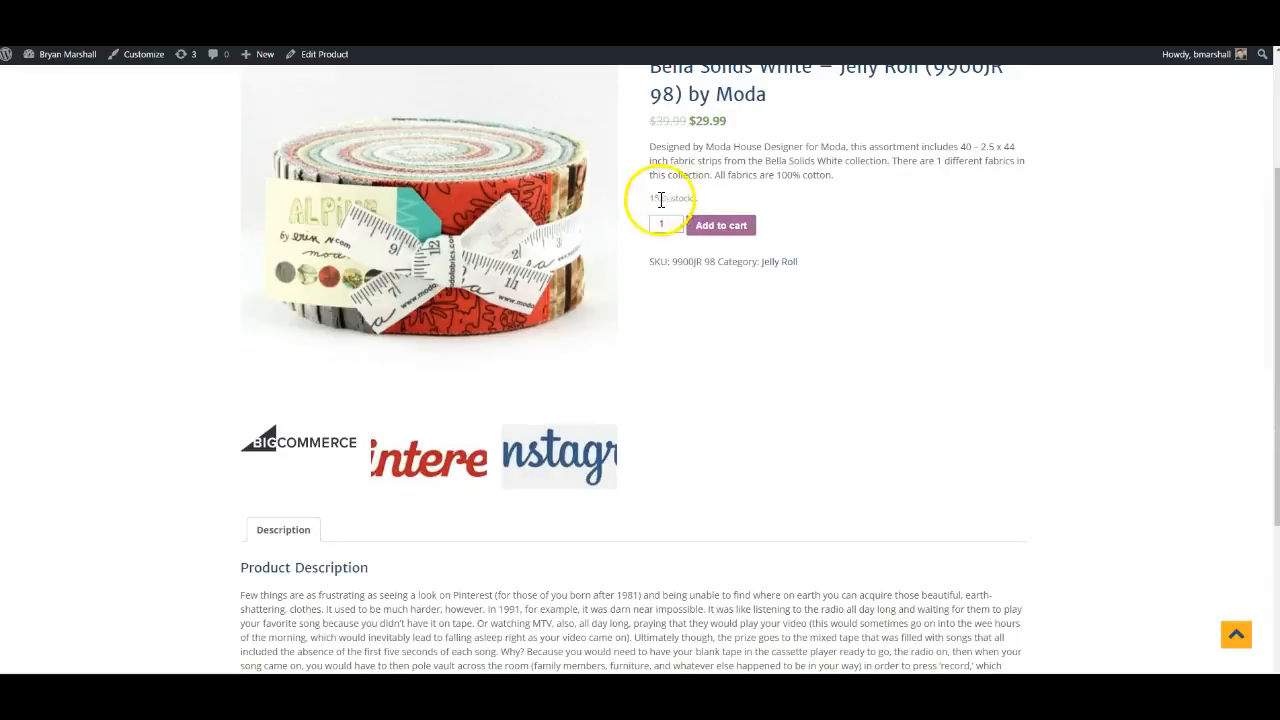
pyautogui.scroll(3)
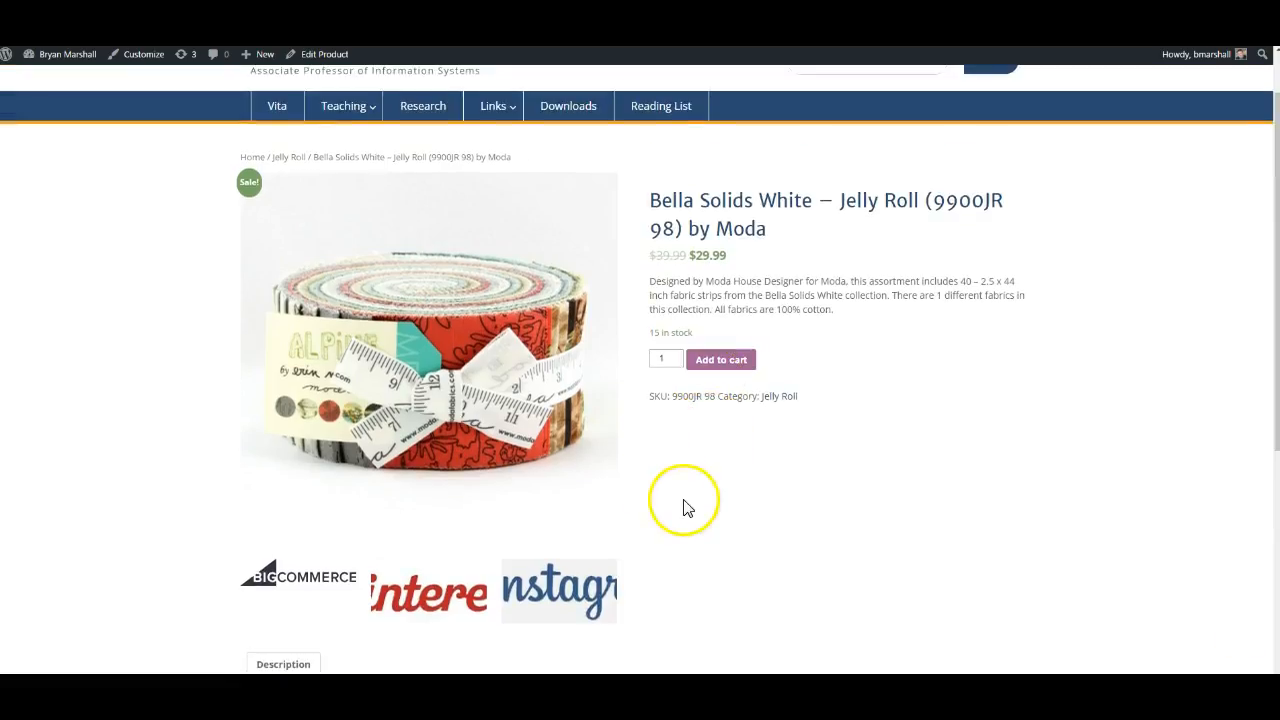
pyautogui.scroll(-3)
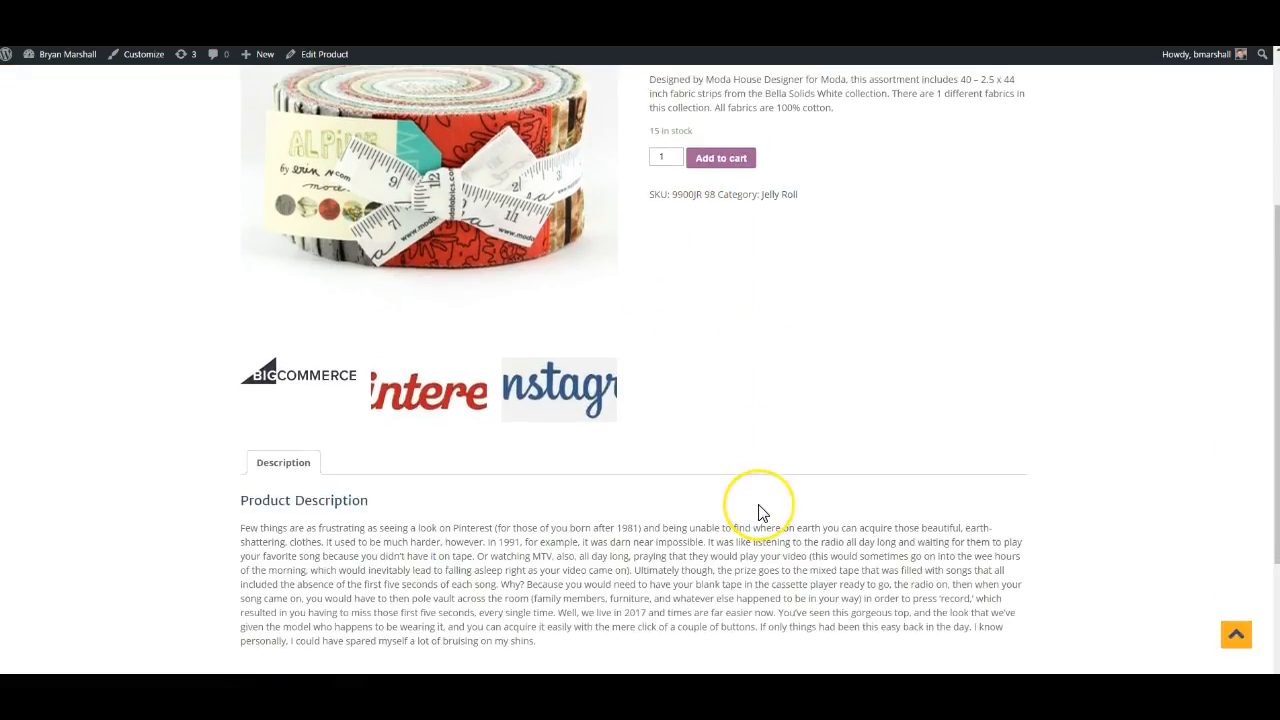